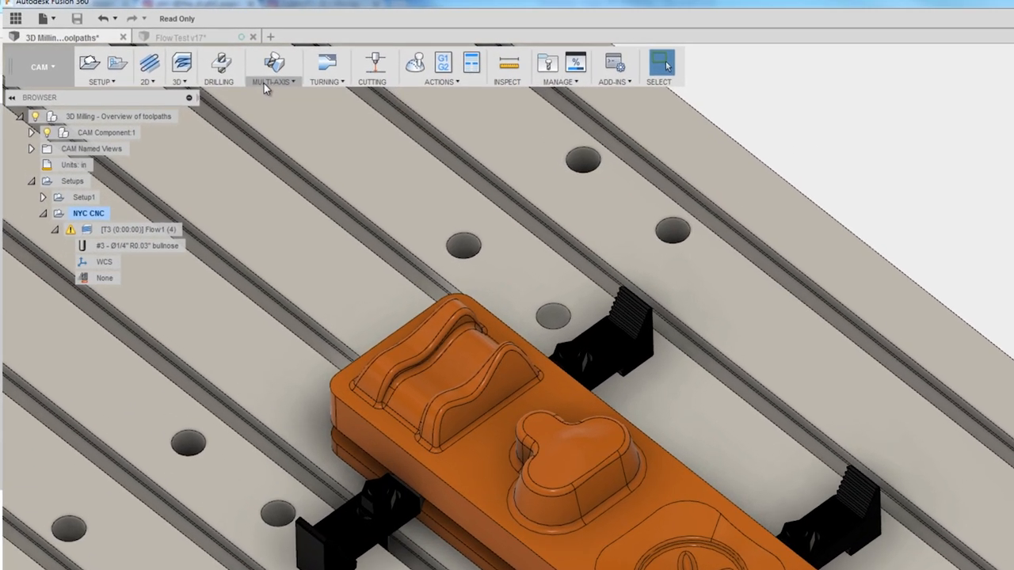
# Step: Generate a Multi-Axis Flow toolpath on the wavy curved face, accepting the empty-toolpath warnings
pyautogui.click(273, 68)
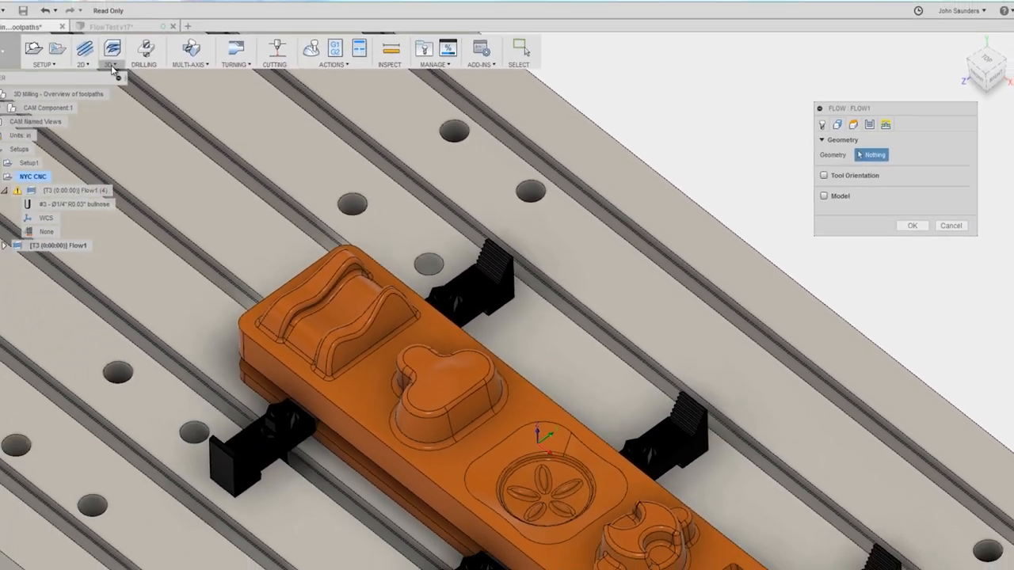
pyautogui.click(120, 59)
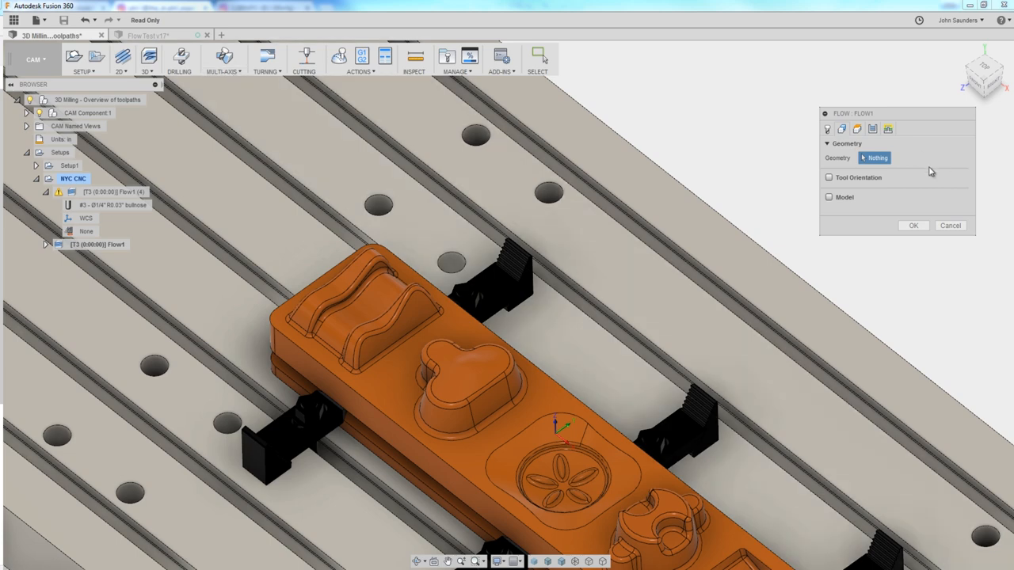
pyautogui.moveTo(874, 157)
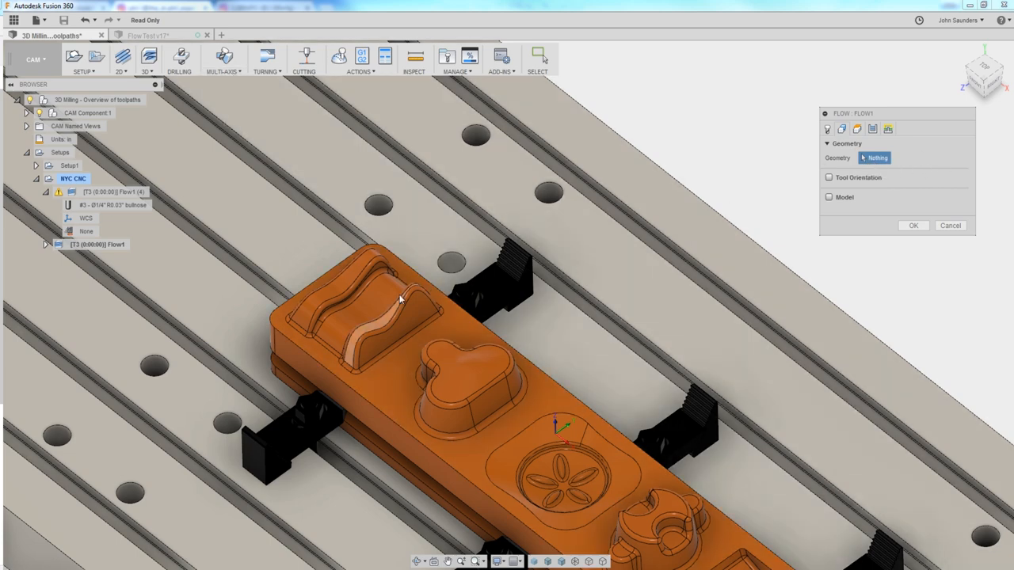
pyautogui.click(364, 317)
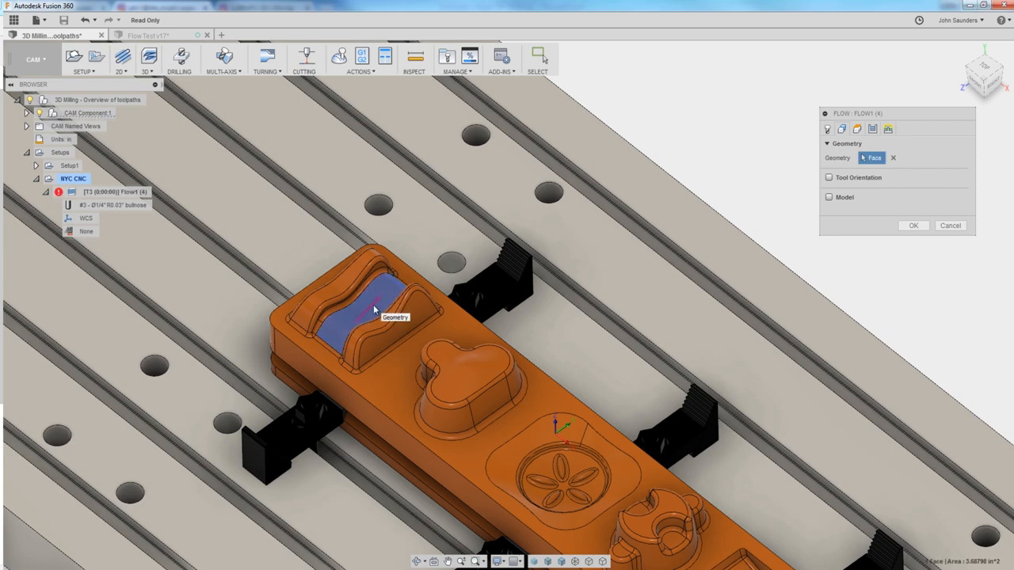
pyautogui.click(913, 225)
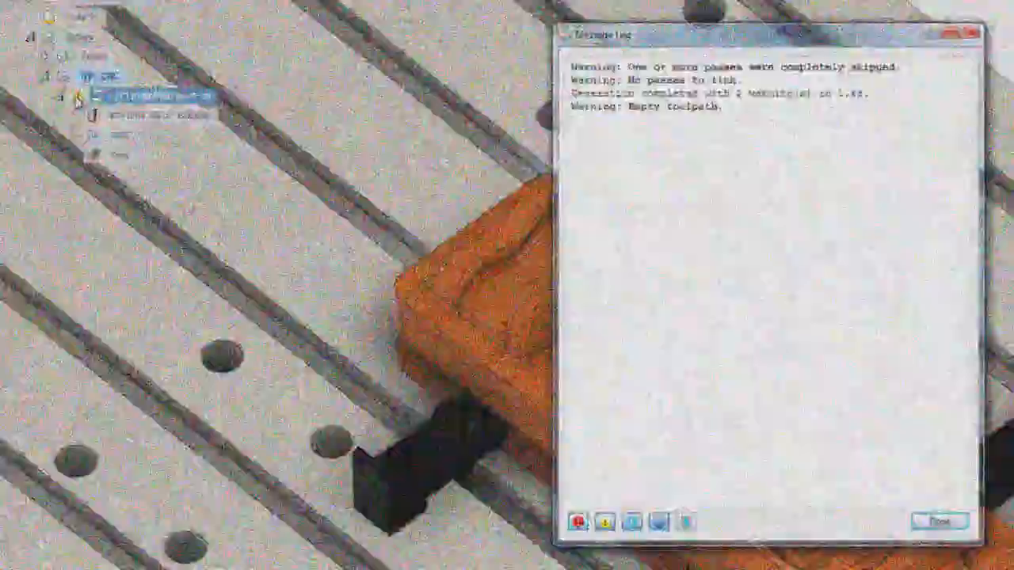
pyautogui.click(940, 521)
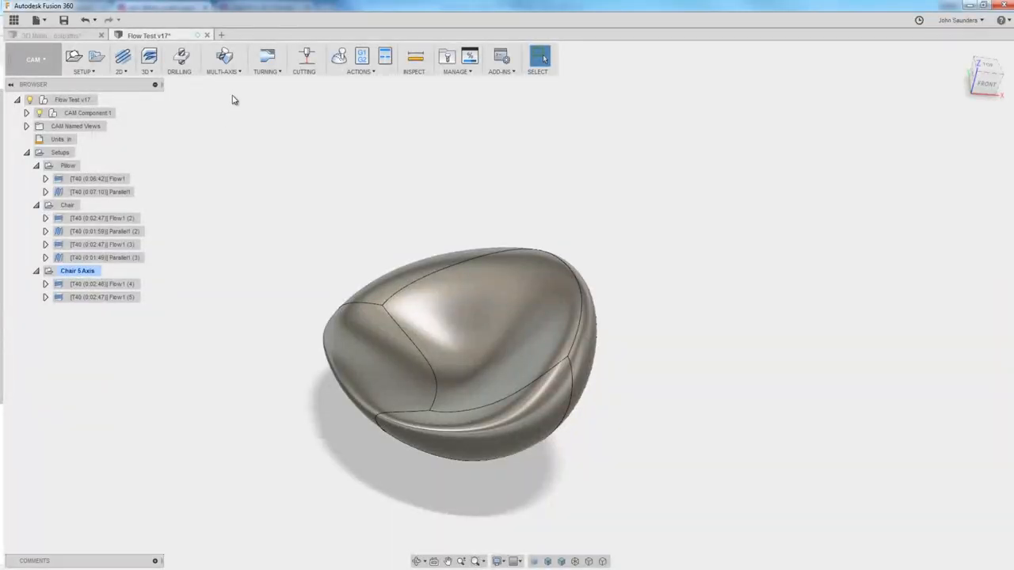
# Step: In Flow Test v17, show the Multi-Axis list with Swarf, Multi-Axis Contour and Flow
pyautogui.click(222, 60)
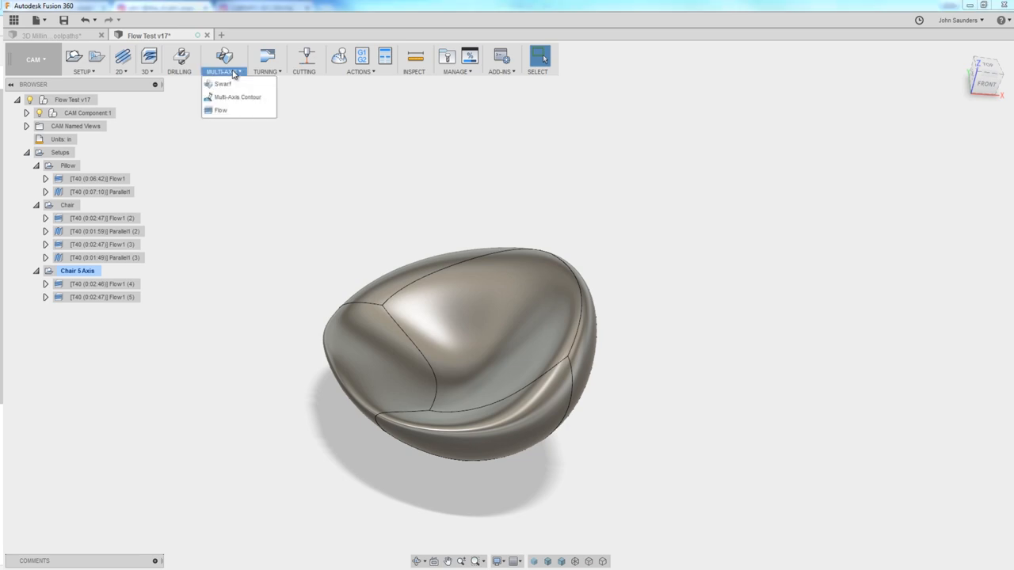
pyautogui.moveTo(220, 110)
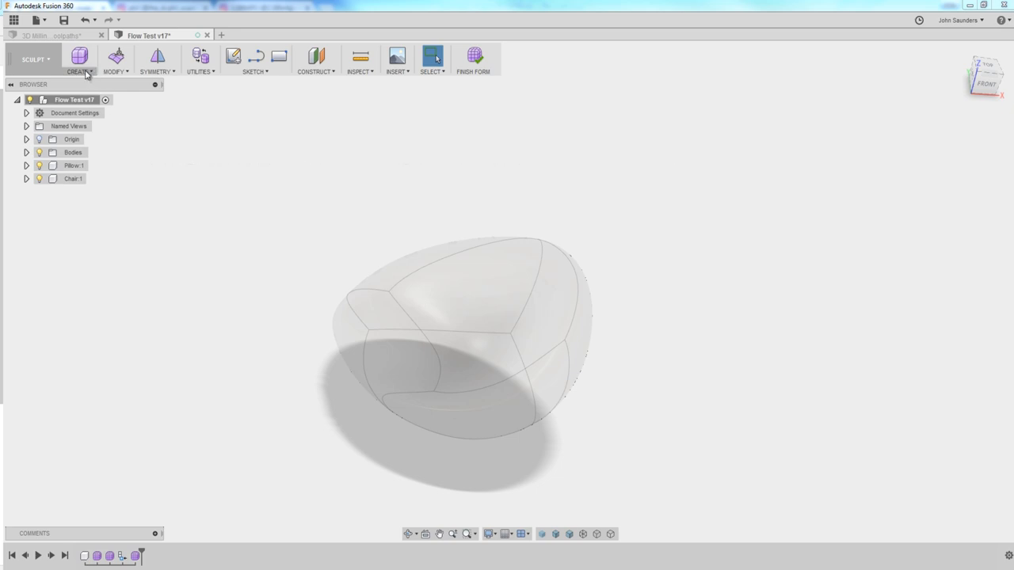
pyautogui.moveTo(86, 78)
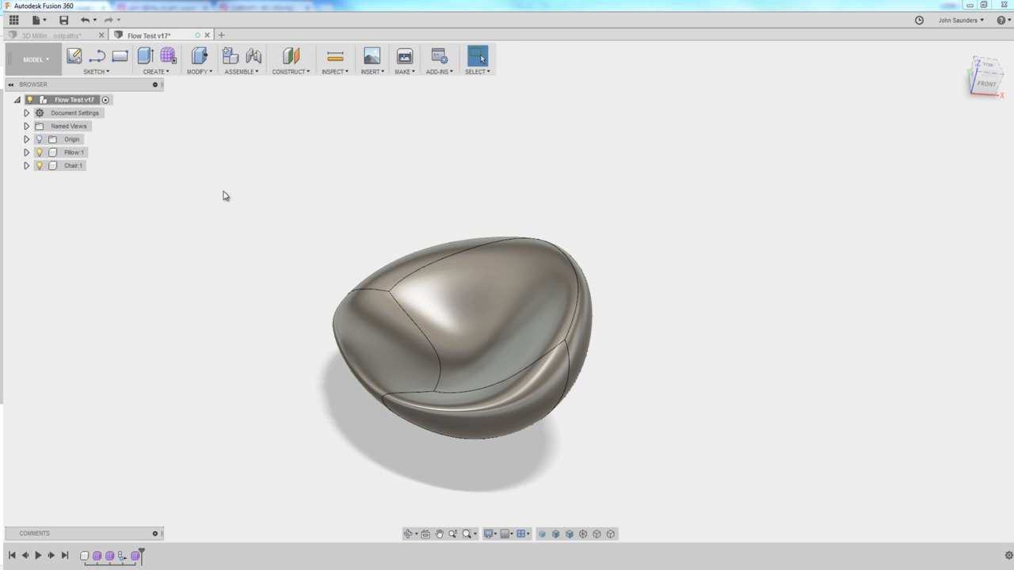
pyautogui.moveTo(228, 184)
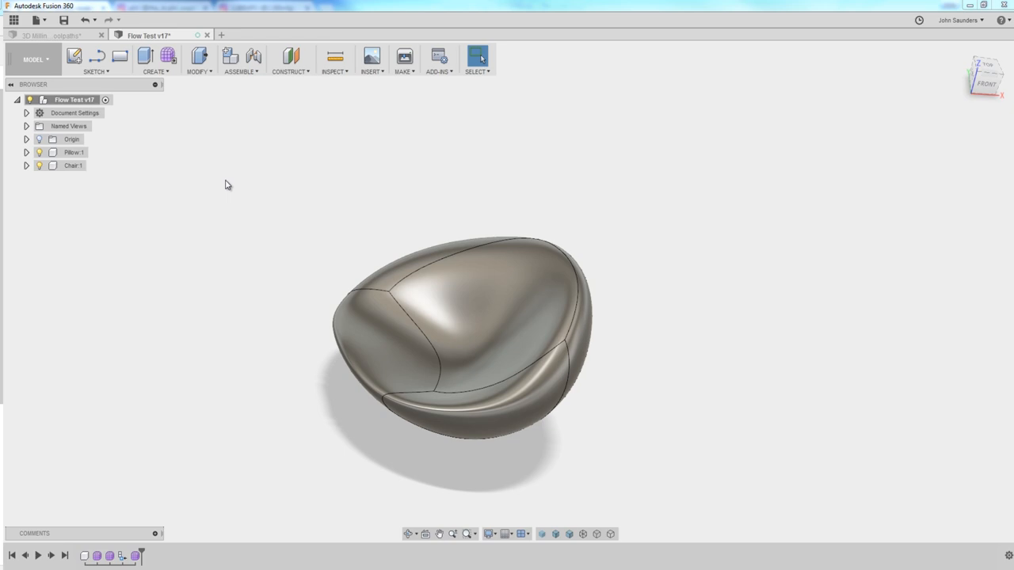
pyautogui.moveTo(207, 159)
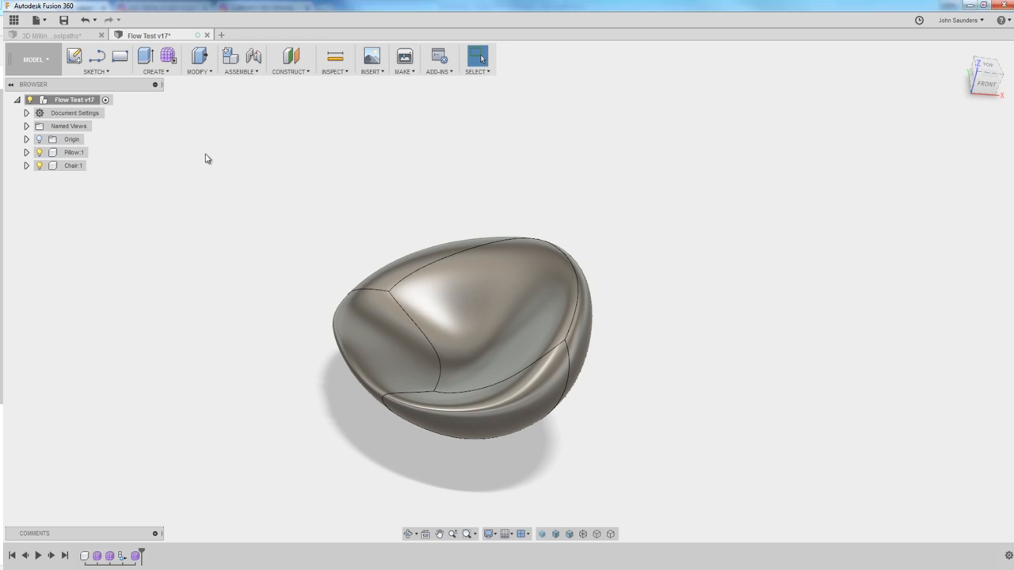
# Step: Finish Form to exit Sculpt and return the chair body to the Model workspace
pyautogui.click(74, 152)
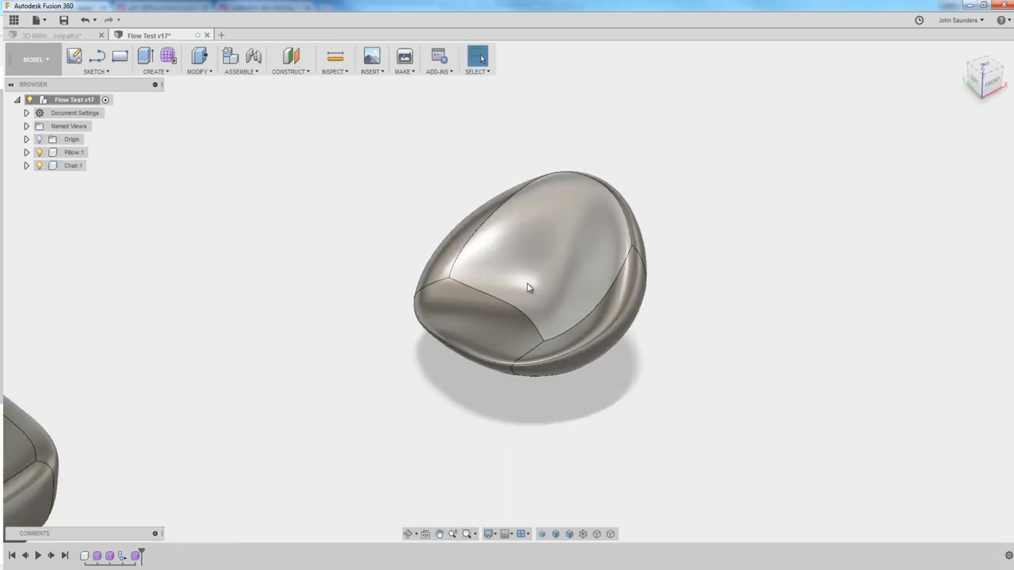
# Step: Switch to CAM and review the pillow's Parallel1 settings, then display Flow1 with free orbit
pyautogui.click(33, 59)
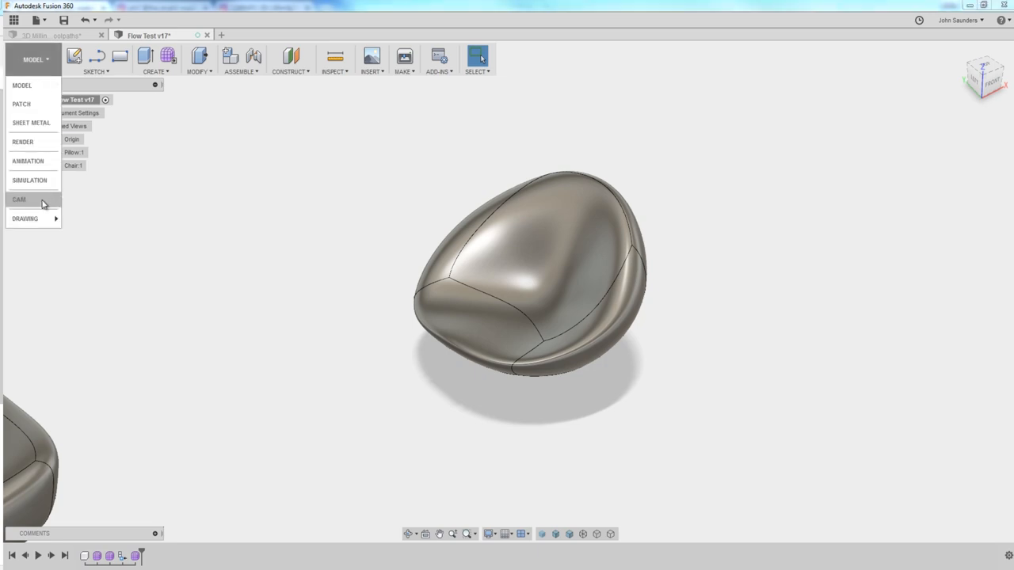
pyautogui.click(19, 199)
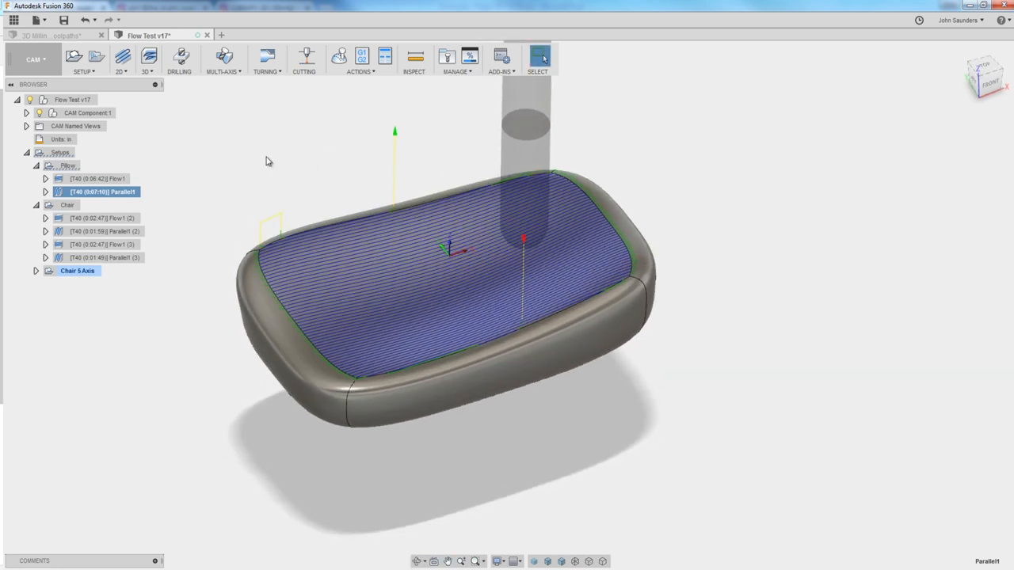
pyautogui.click(146, 57)
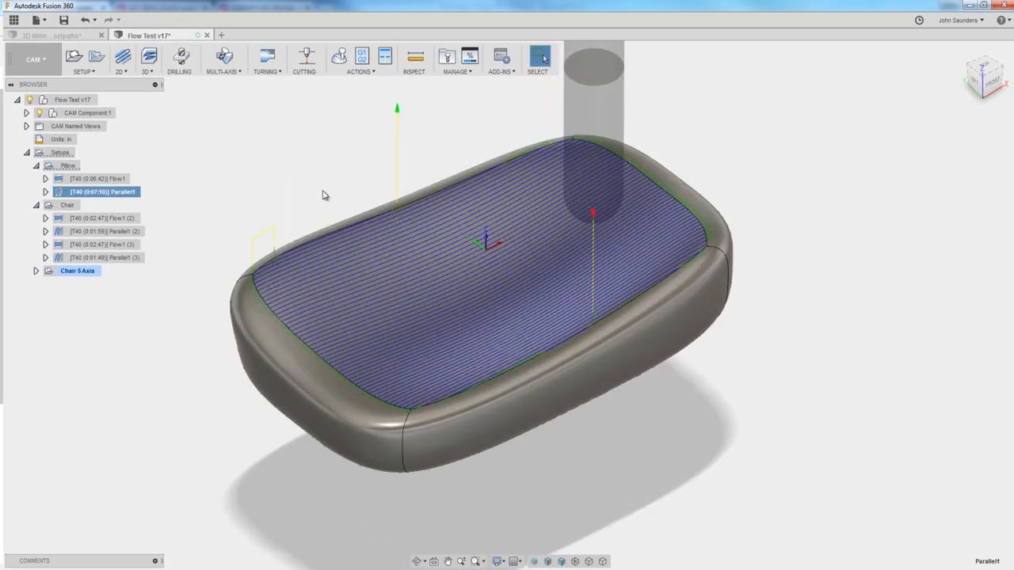
pyautogui.doubleClick(101, 192)
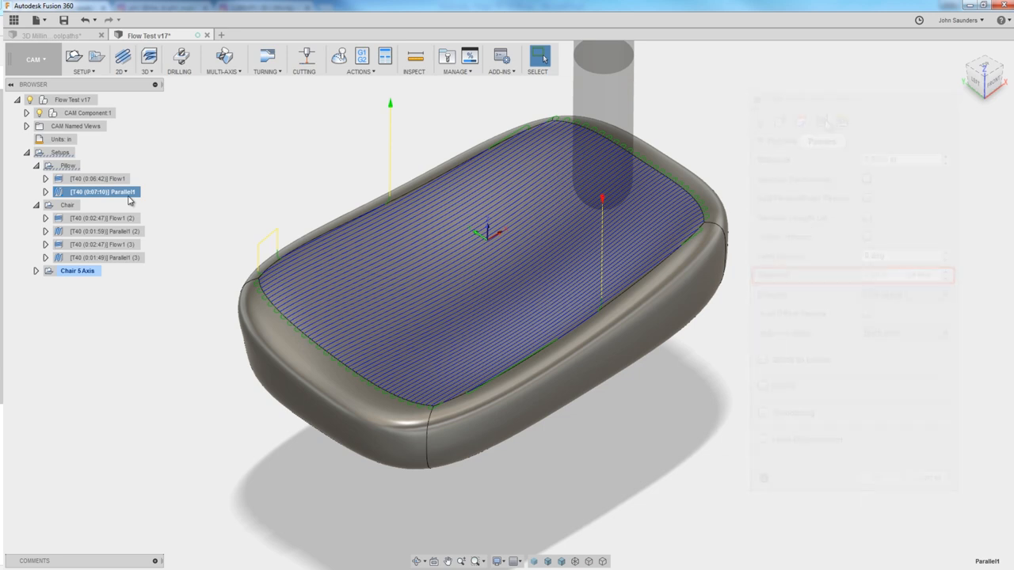
pyautogui.doubleClick(116, 179)
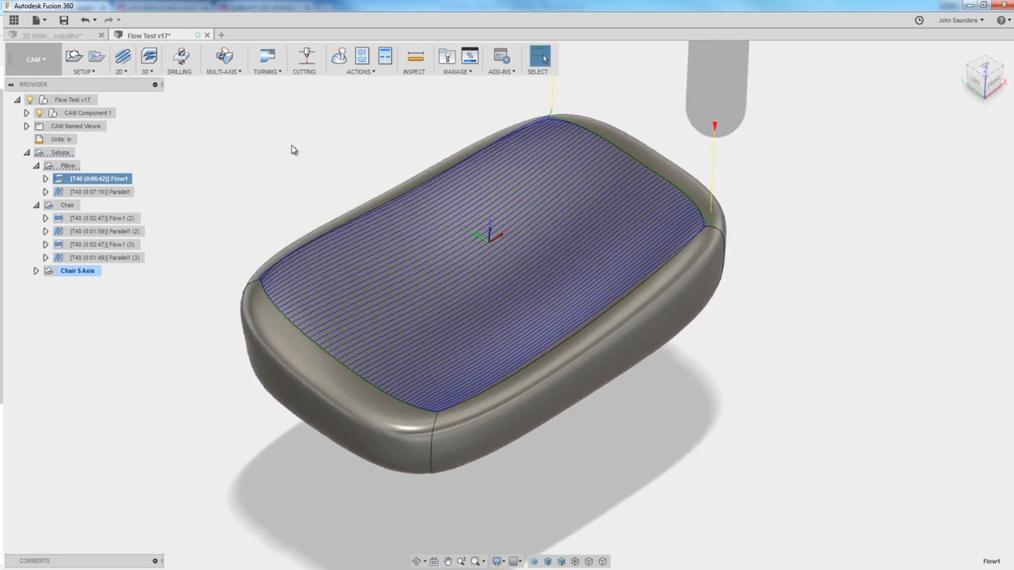
pyautogui.moveTo(284, 181)
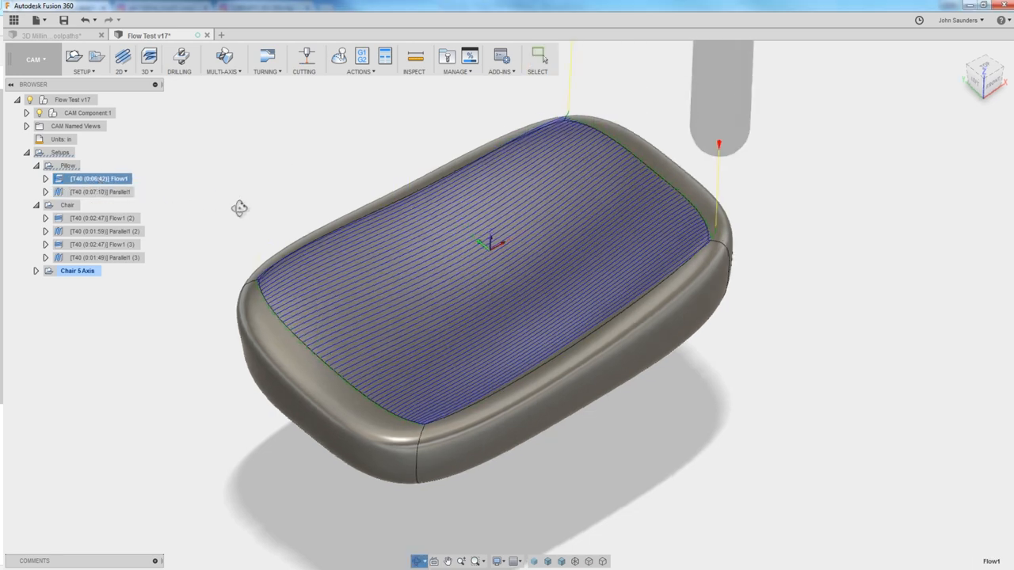
pyautogui.click(99, 192)
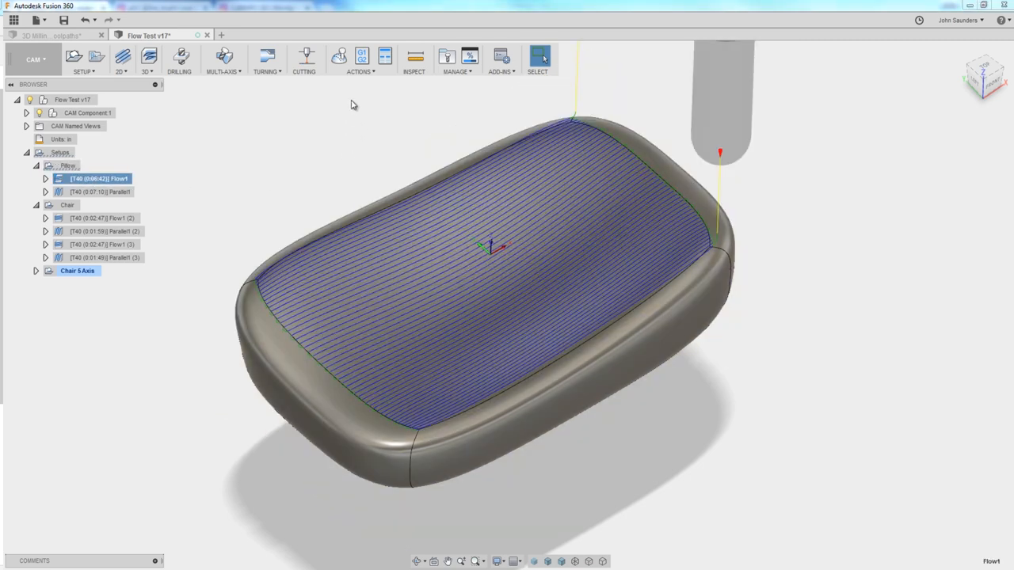
# Step: Simulate the Pillow setup's Parallel1 toolpath to watch the tool follow its passes
pyautogui.click(99, 191)
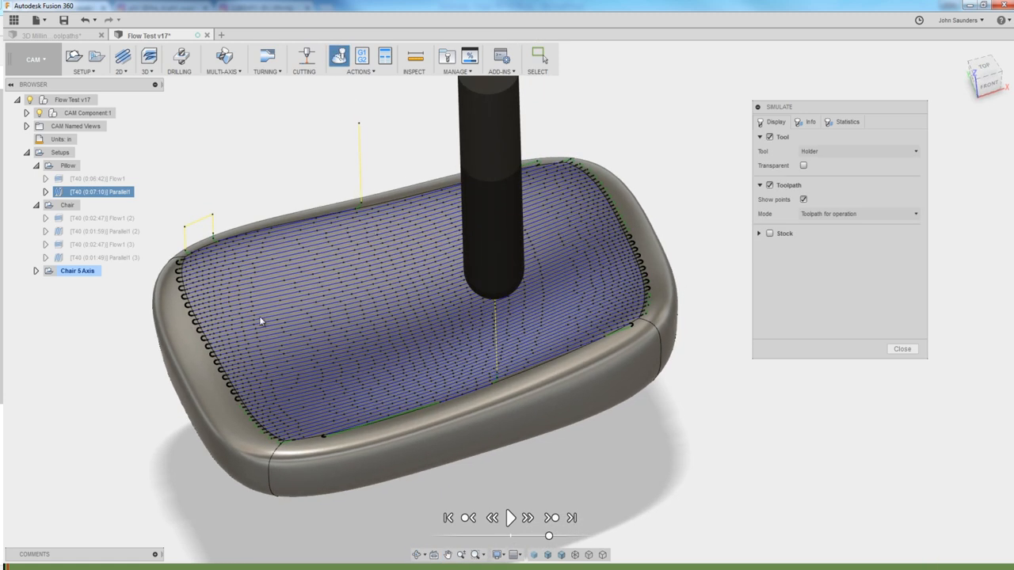
pyautogui.moveTo(224, 278)
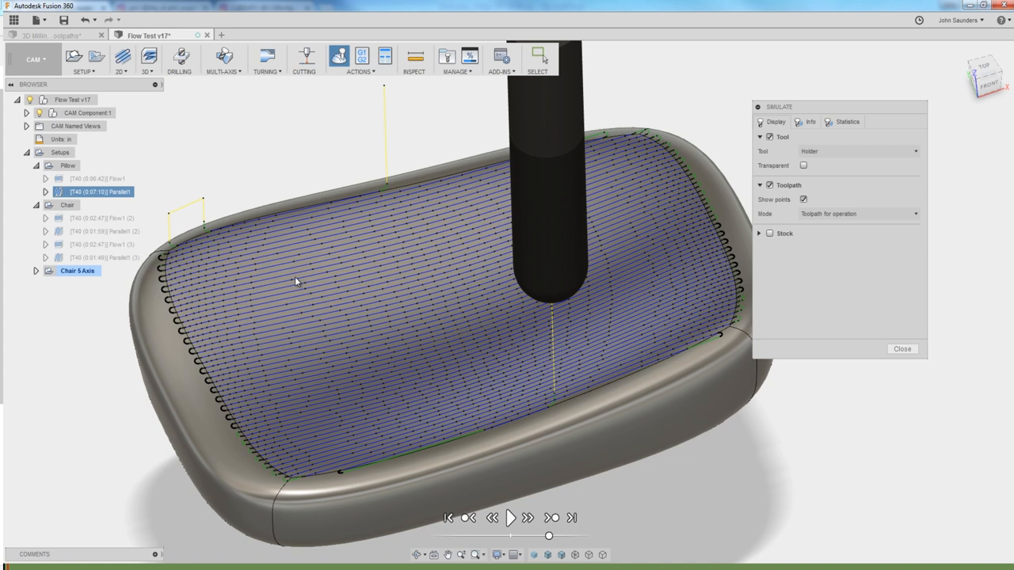
pyautogui.moveTo(305, 240)
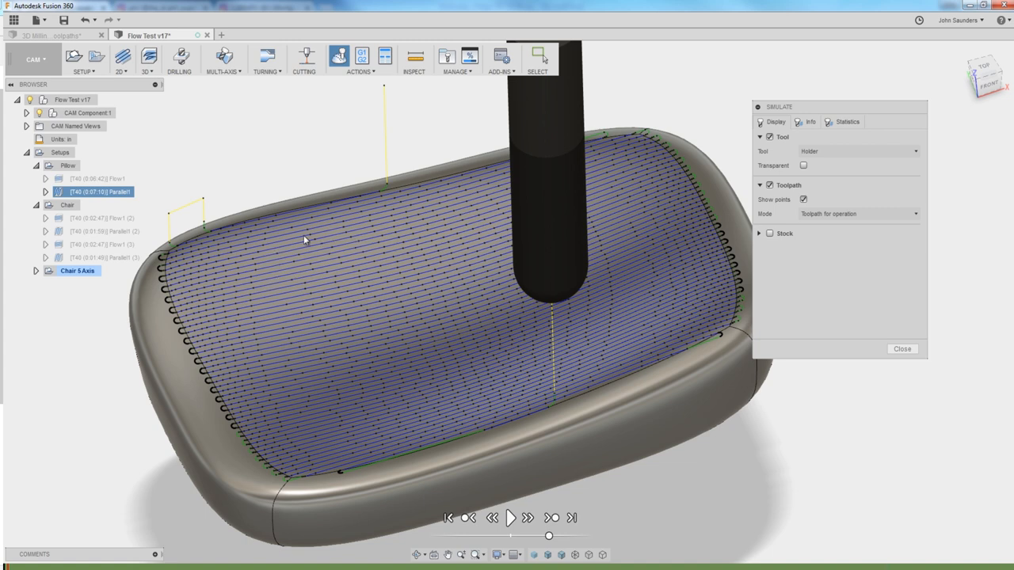
pyautogui.moveTo(274, 332)
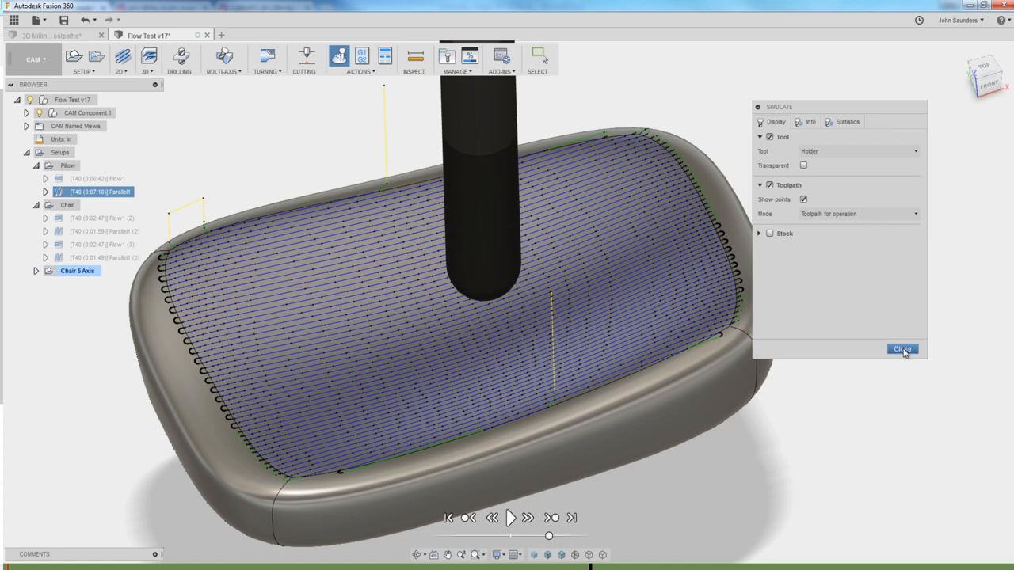
# Step: Replace the Parallel1 simulation with a played-through simulation of the pillow's Flow1 toolpath, then close it
pyautogui.click(902, 349)
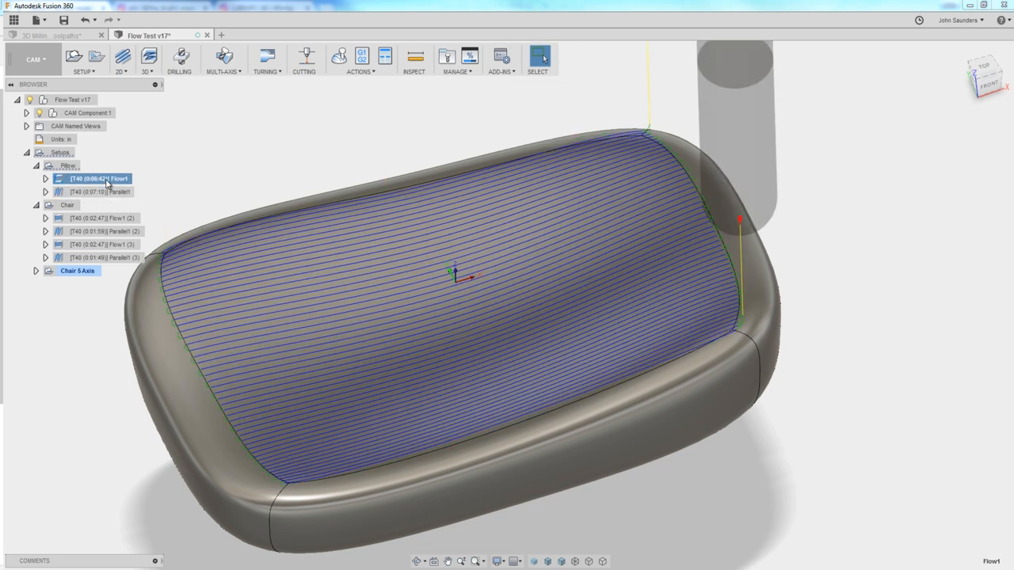
pyautogui.moveTo(339, 57)
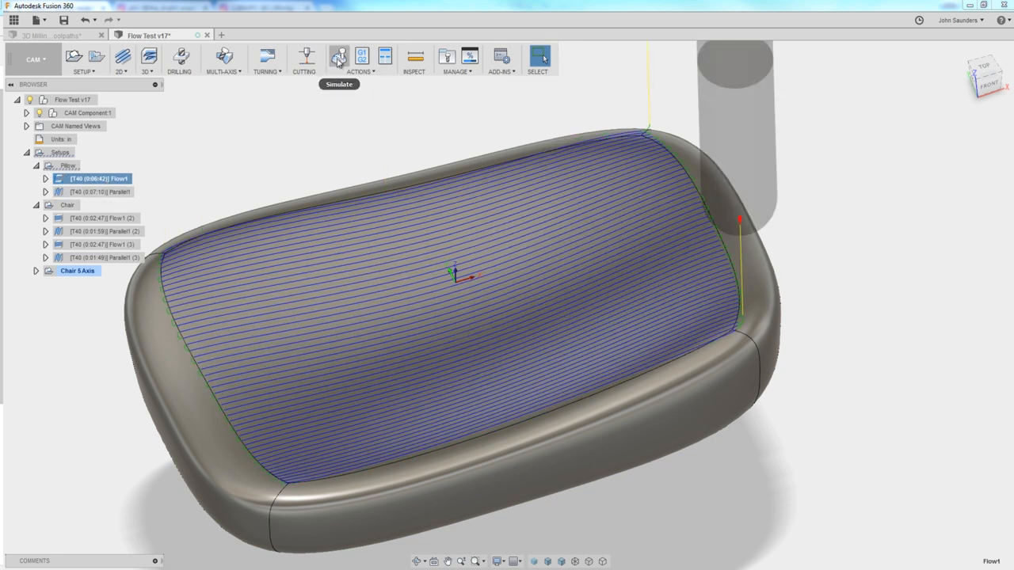
pyautogui.click(338, 57)
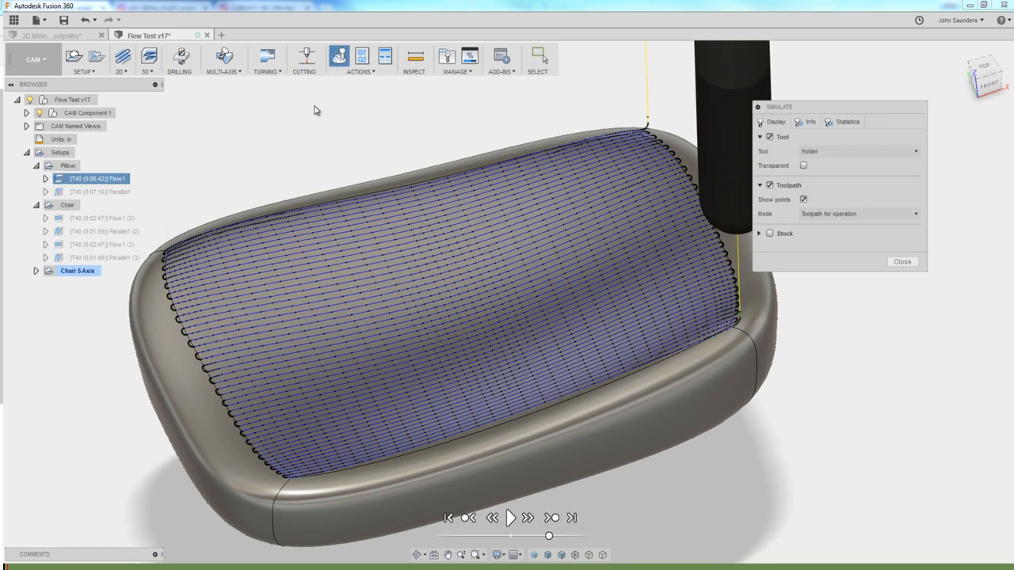
pyautogui.moveTo(321, 129)
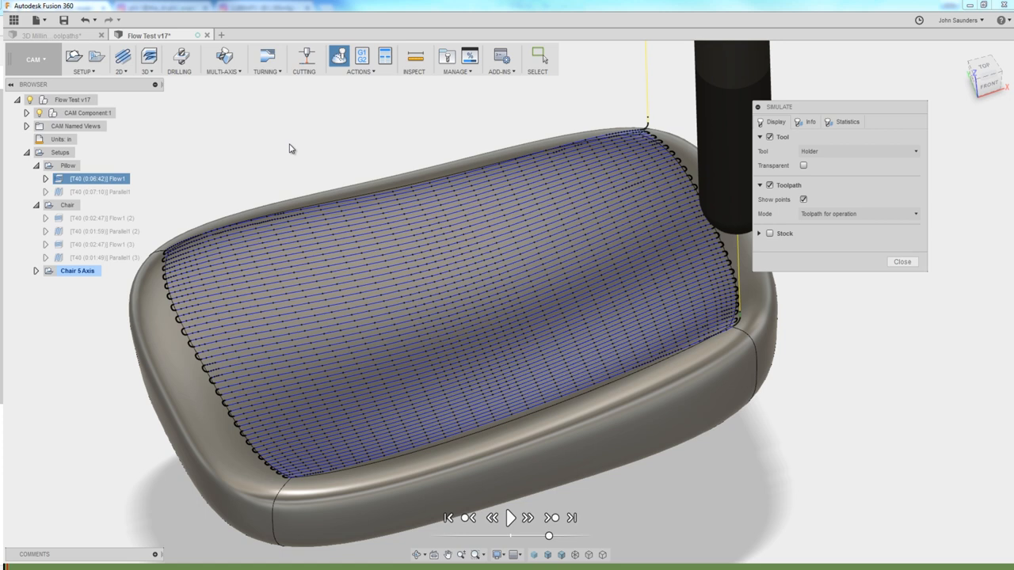
pyautogui.moveTo(234, 232)
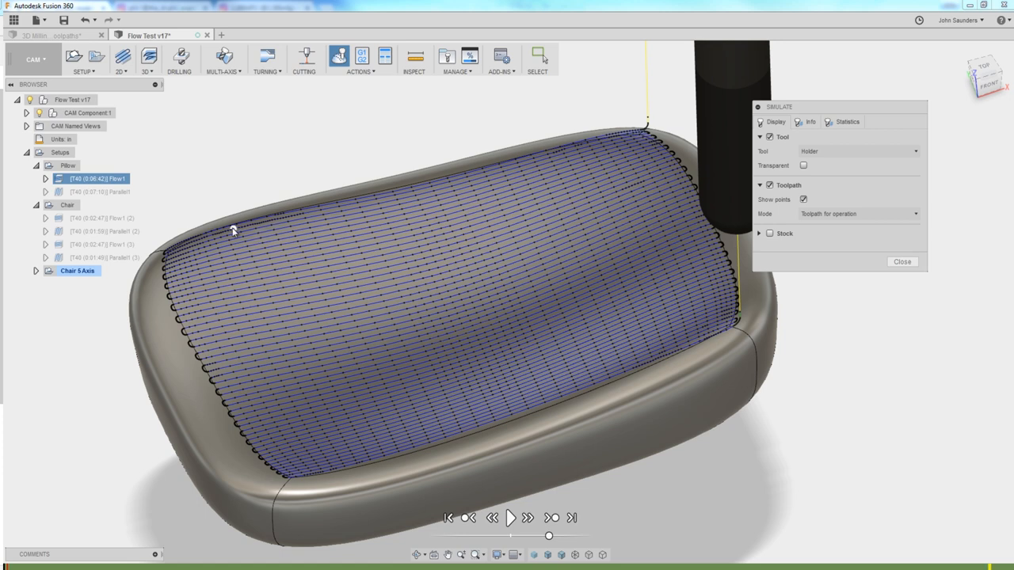
pyautogui.moveTo(380, 212)
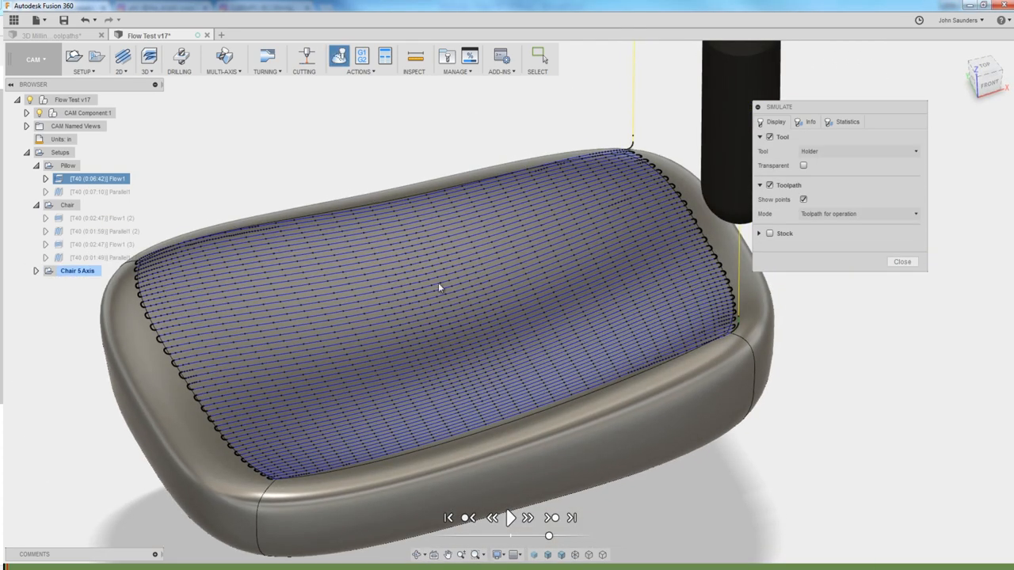
pyautogui.moveTo(554, 483)
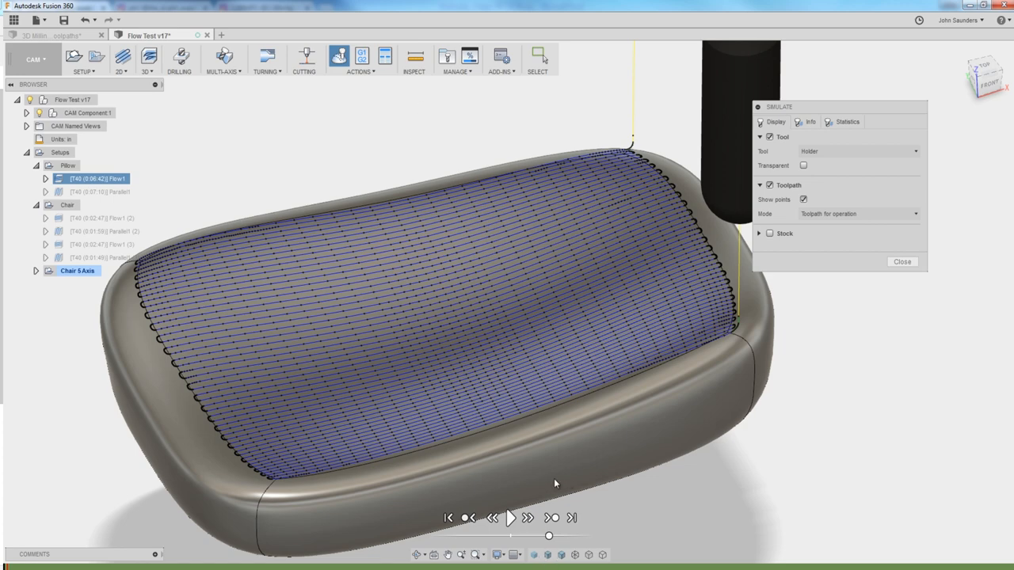
pyautogui.click(511, 517)
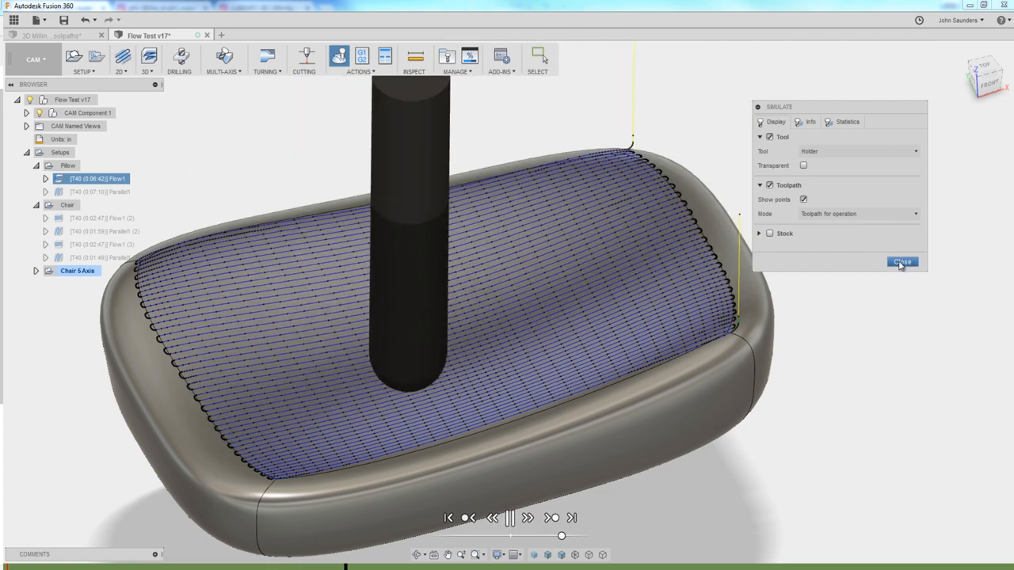
pyautogui.click(902, 262)
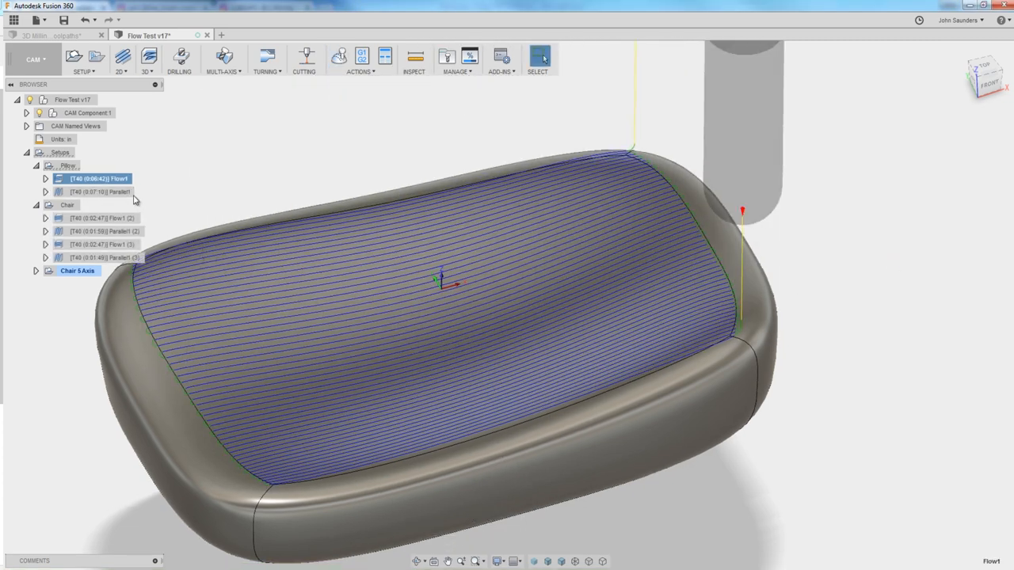
# Step: Select the chair's Parallel1 (2) toolpath and start its simulation over the seat
pyautogui.click(99, 192)
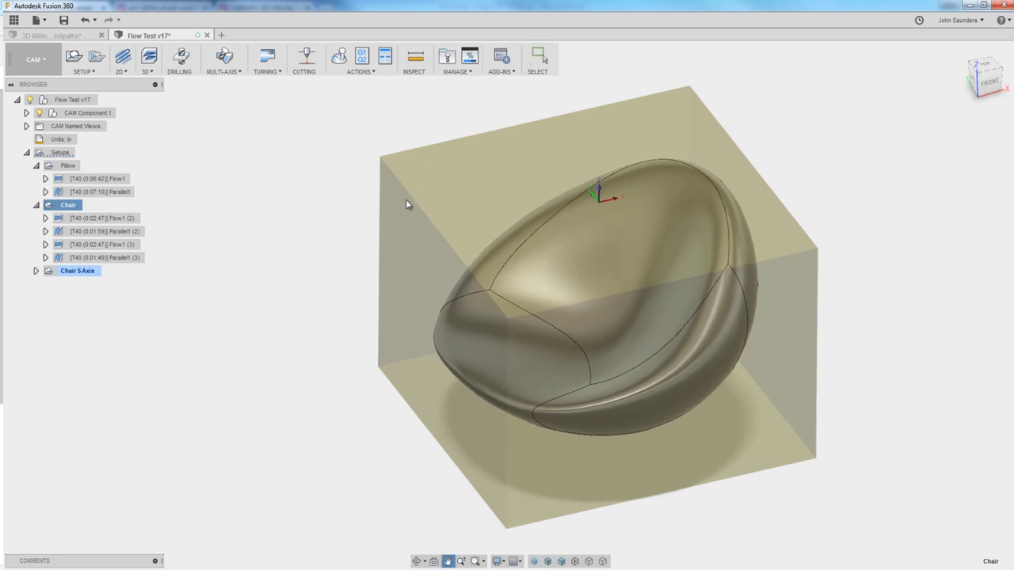
pyautogui.click(101, 231)
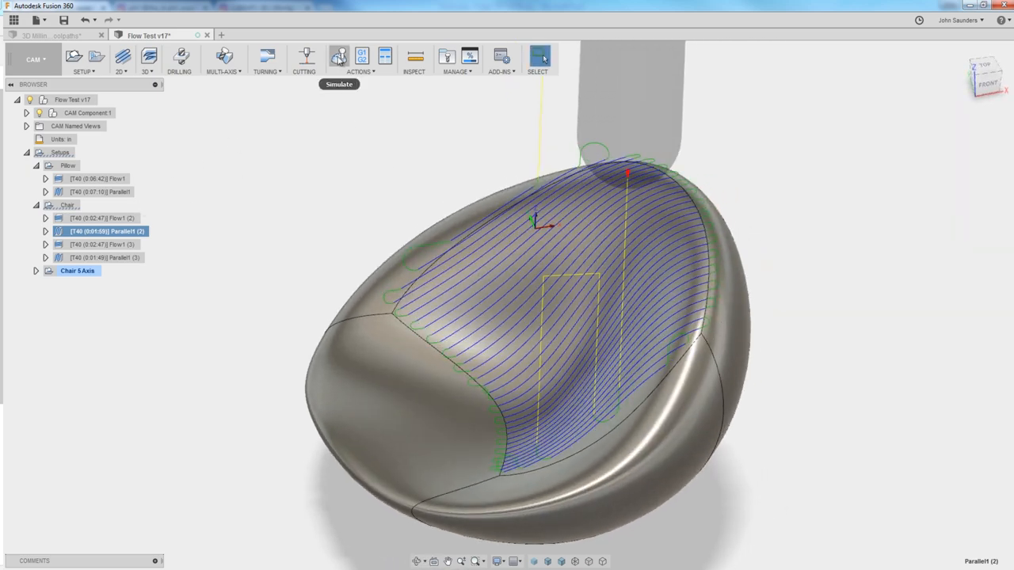
pyautogui.click(338, 56)
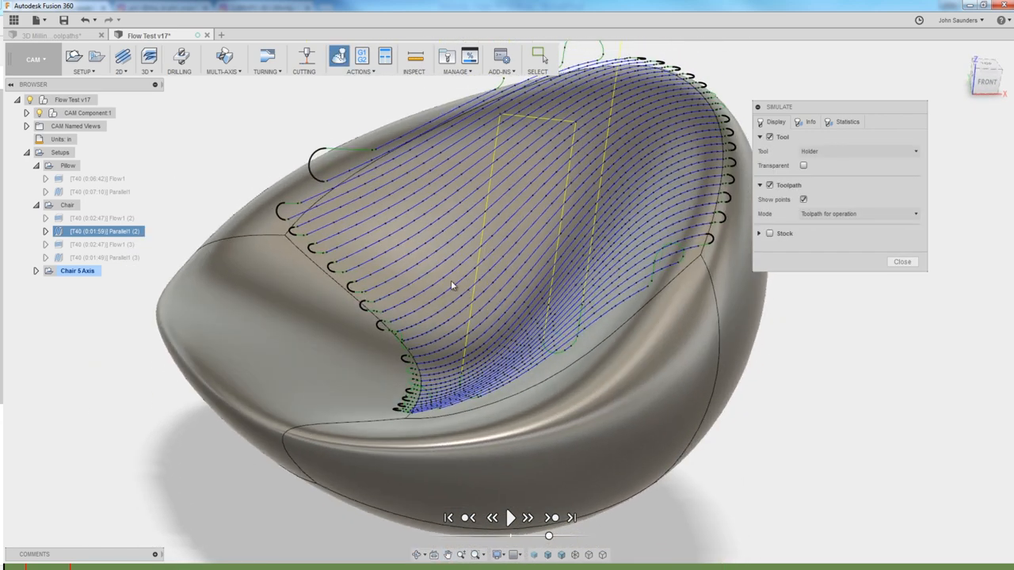
pyautogui.moveTo(433, 332)
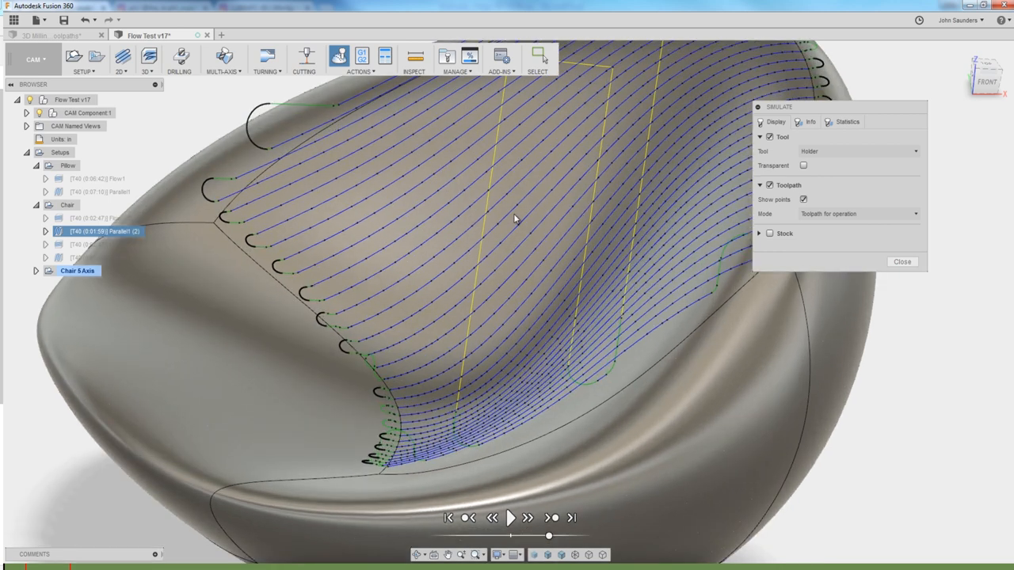
pyautogui.moveTo(542, 184)
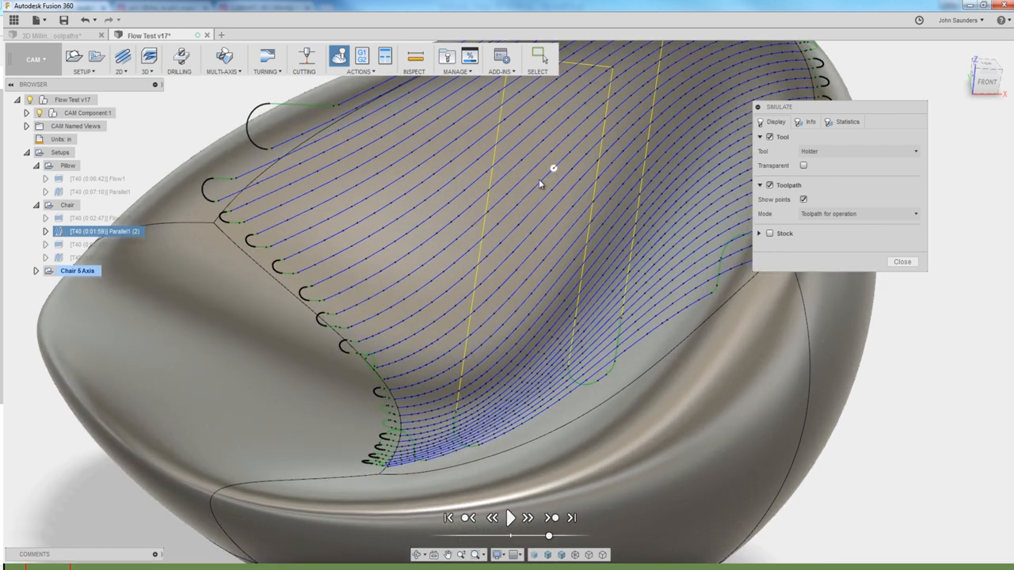
pyautogui.moveTo(517, 204)
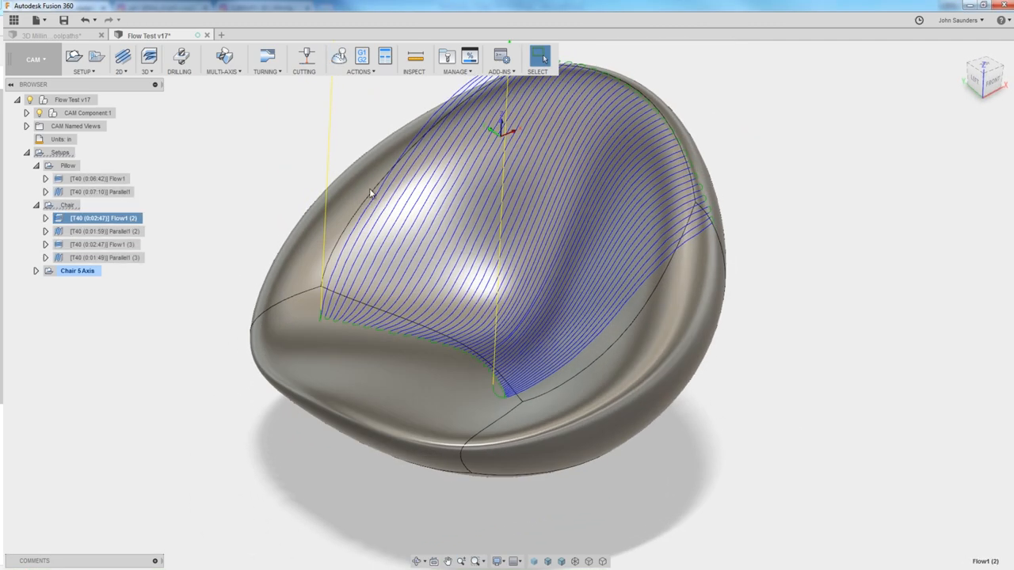
# Step: Close the chair simulation and display the Flow1 (3) toolpath under the Chair setup
pyautogui.click(339, 56)
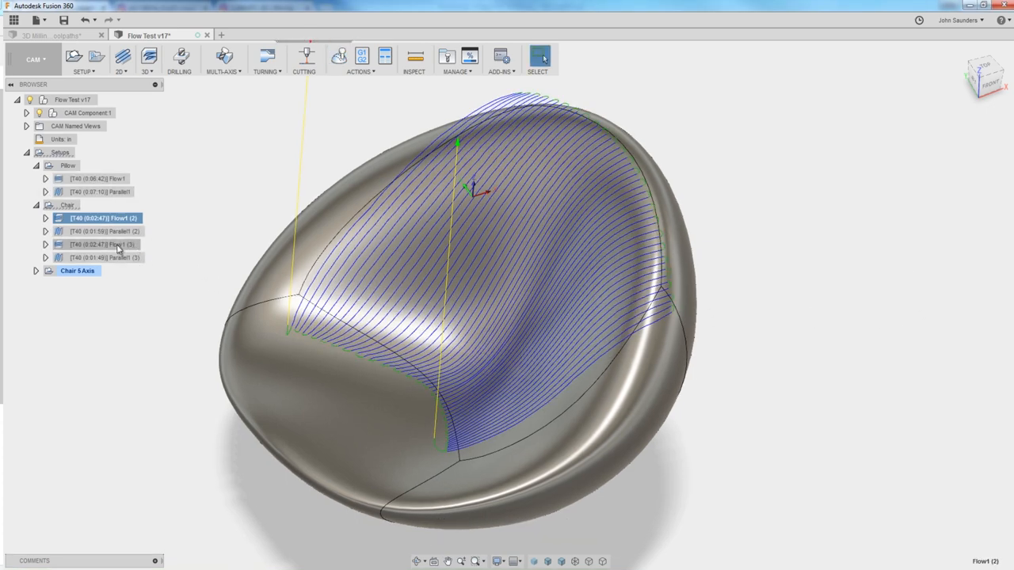
pyautogui.click(101, 244)
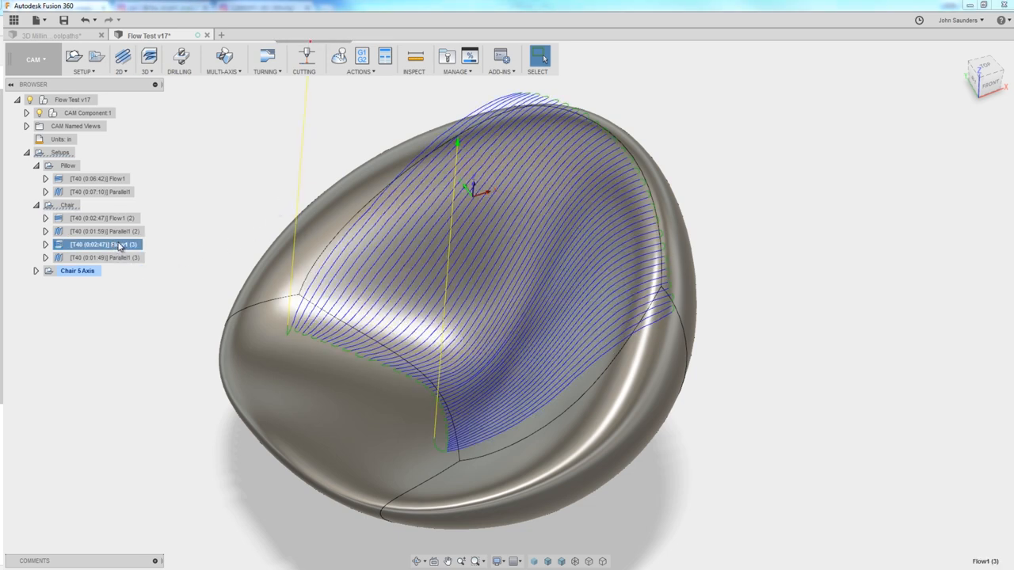
# Step: Edit Flow1 (3) and set its Isometric Direction to Along v
pyautogui.rightClick(99, 244)
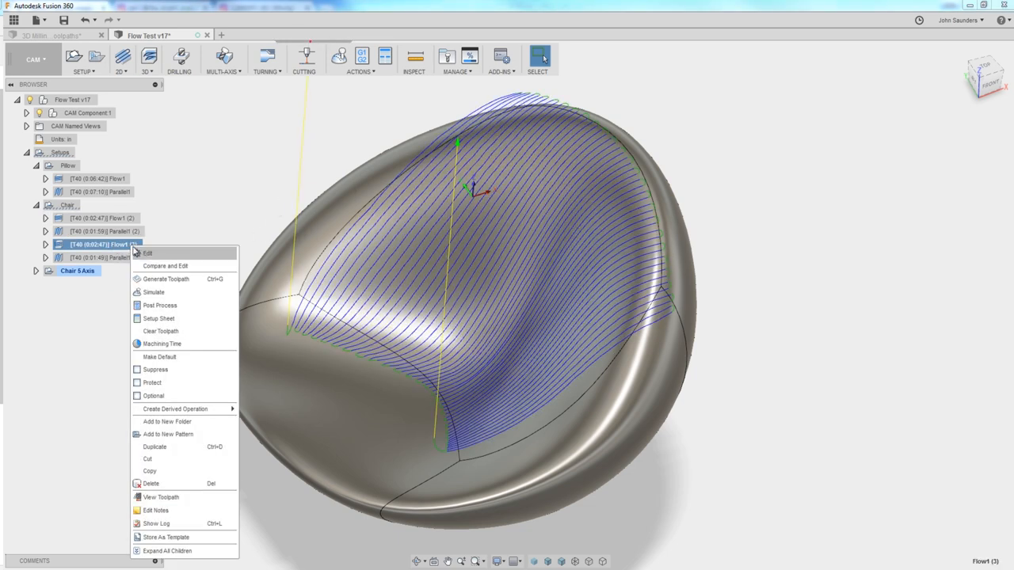
pyautogui.click(147, 253)
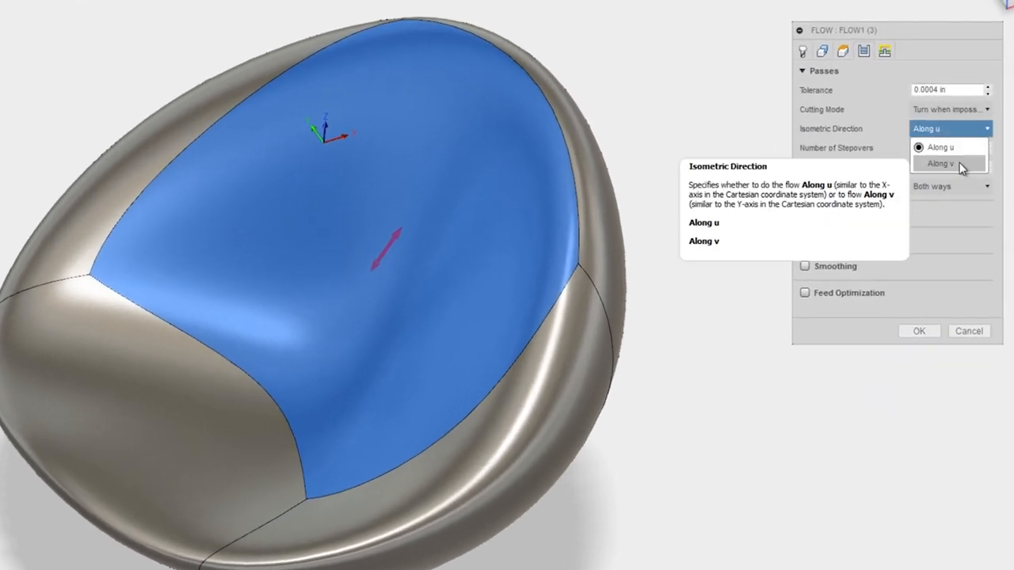
pyautogui.click(941, 163)
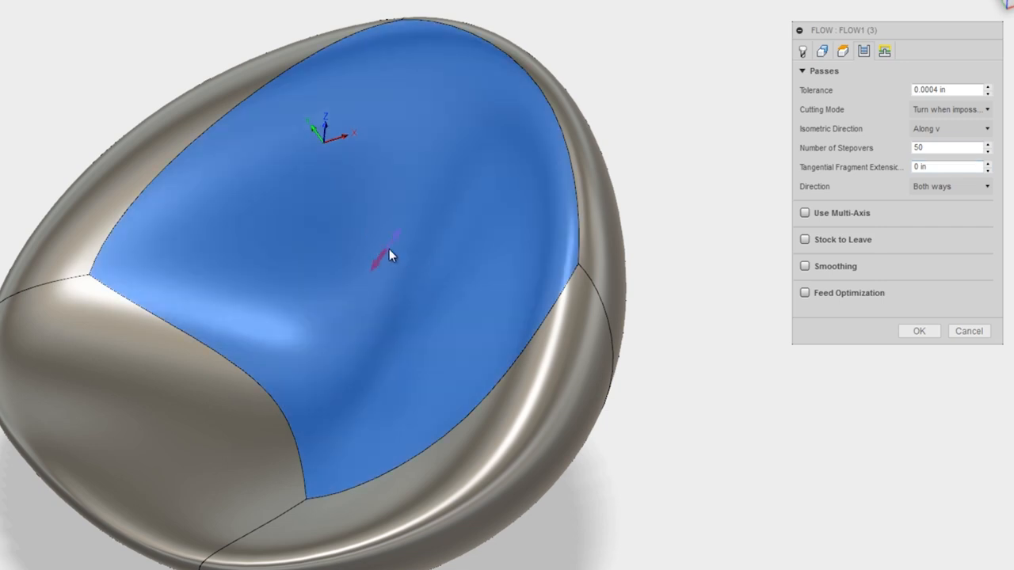
pyautogui.moveTo(396, 243)
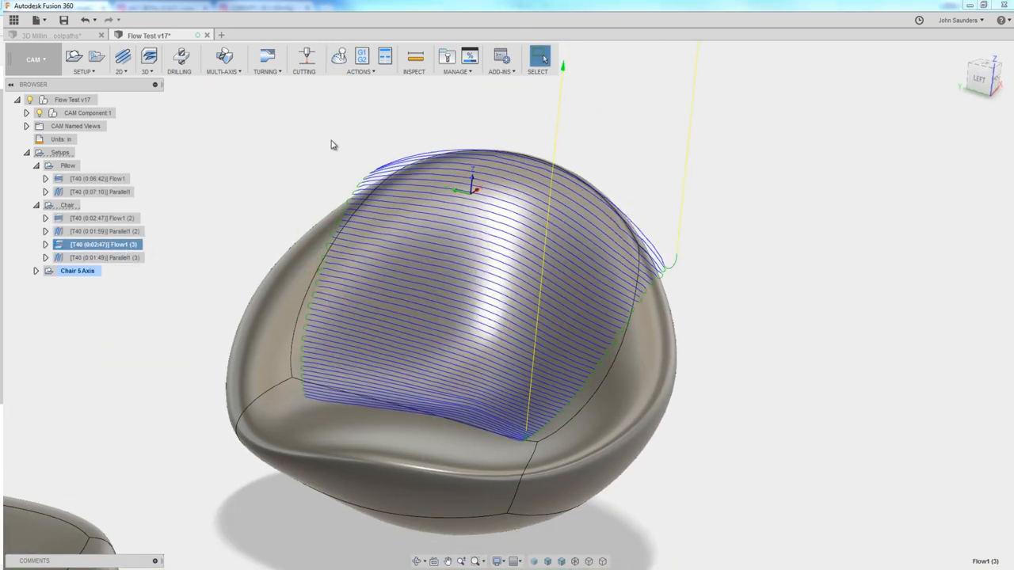
# Step: Simulate and play the revised along-v Flow1 (3) chair toolpath
pyautogui.click(338, 56)
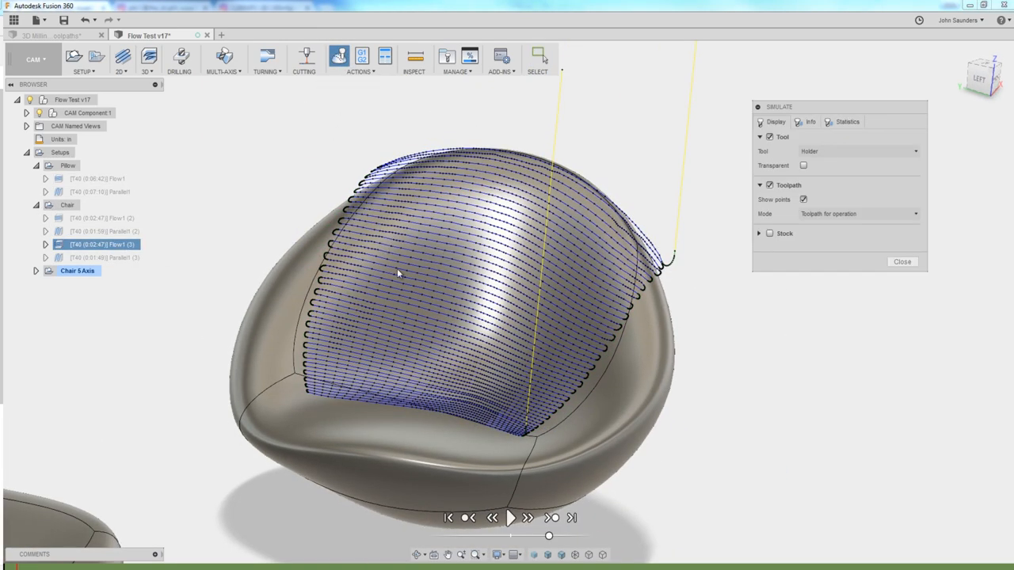
pyautogui.click(510, 517)
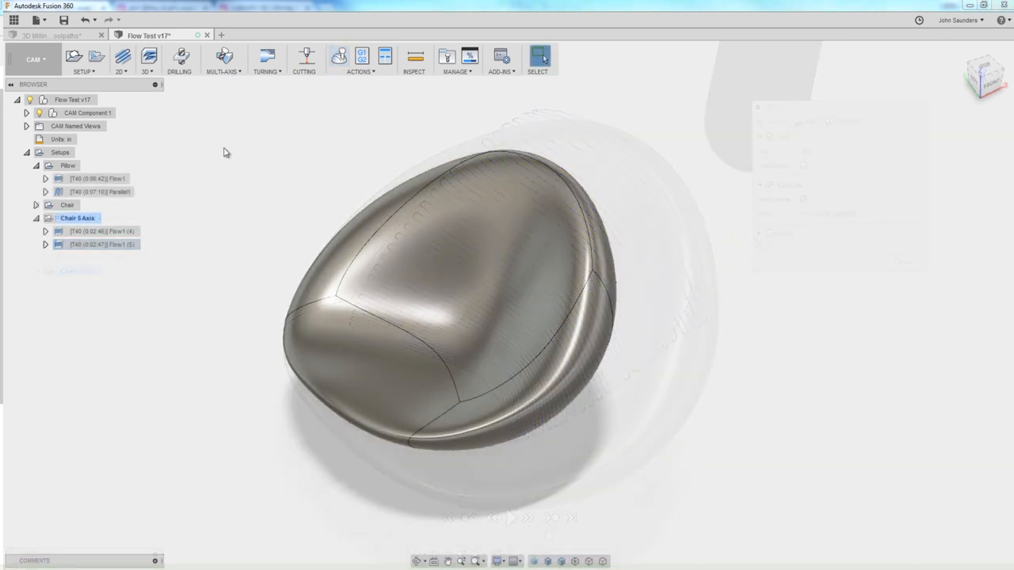
# Step: Open the chair's Flow1 (4) toolpath and inspect its 30° forward and 20° sideways tilt
pyautogui.click(224, 59)
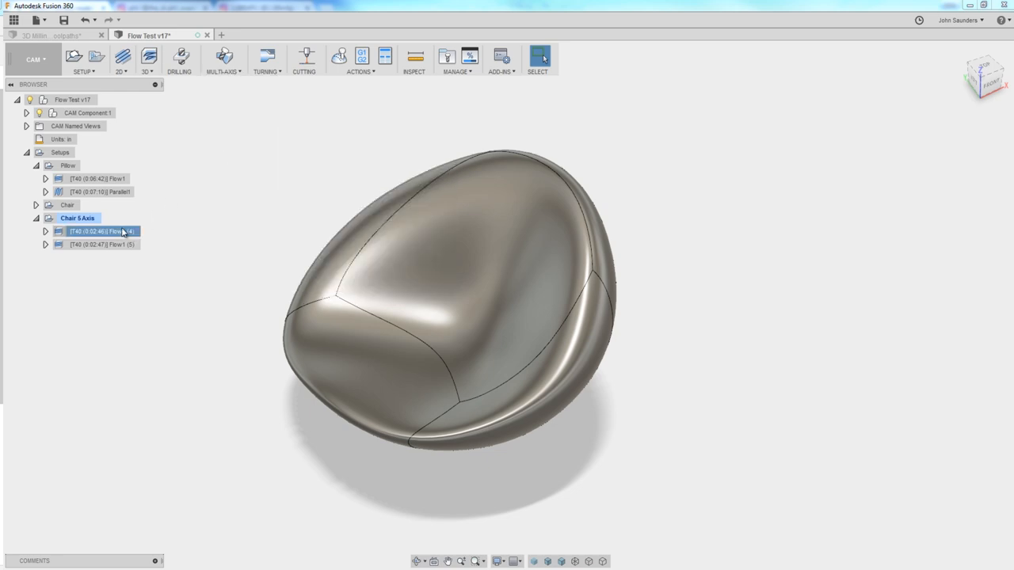
pyautogui.doubleClick(99, 230)
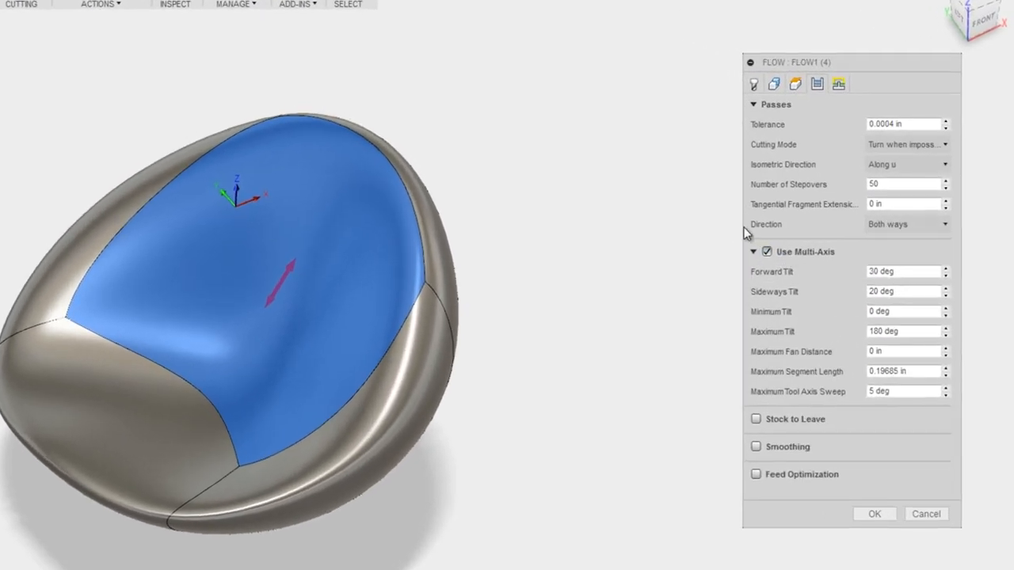
pyautogui.click(903, 271)
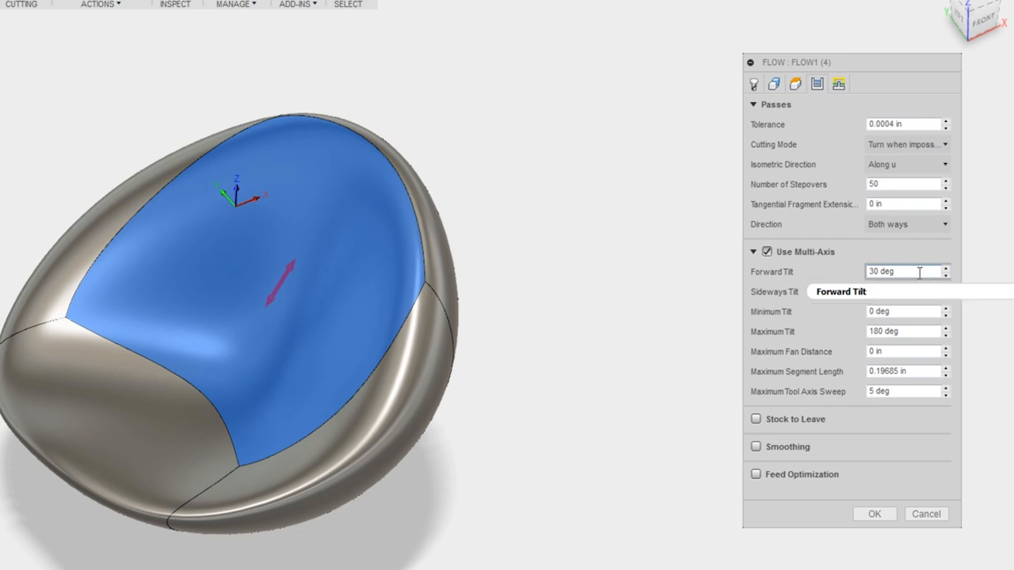
pyautogui.moveTo(907, 272)
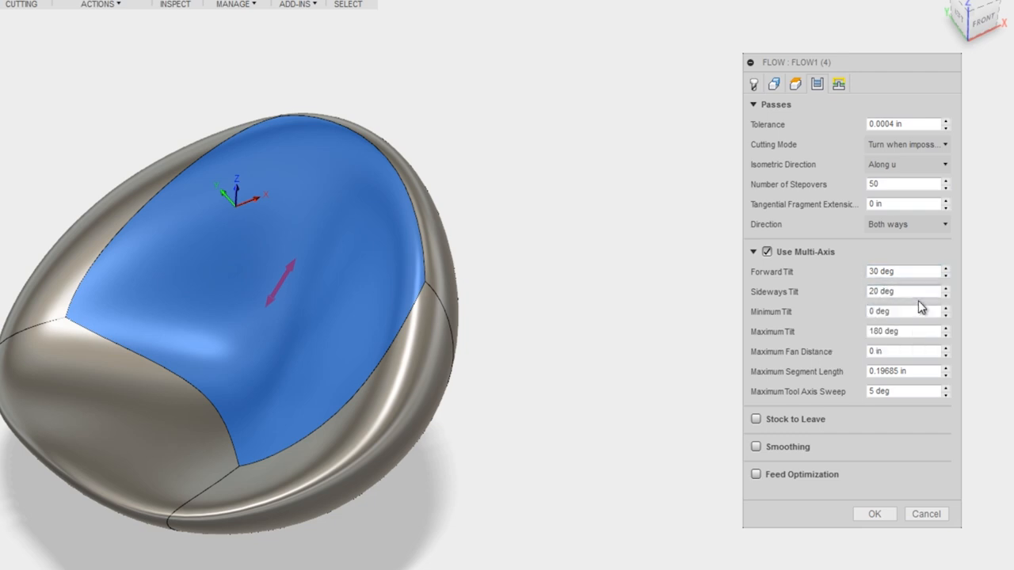
pyautogui.moveTo(903, 292)
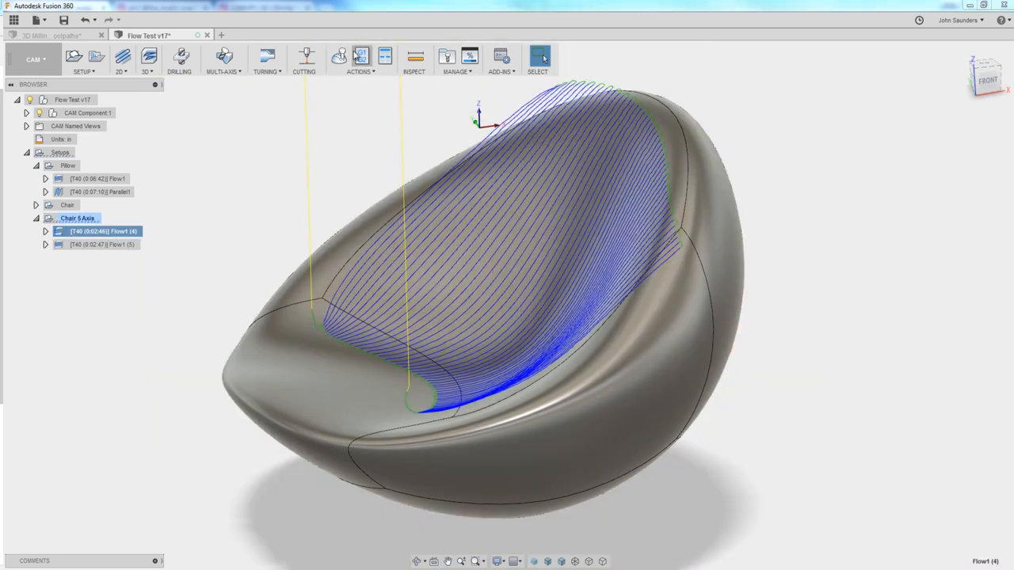
pyautogui.moveTo(339, 57)
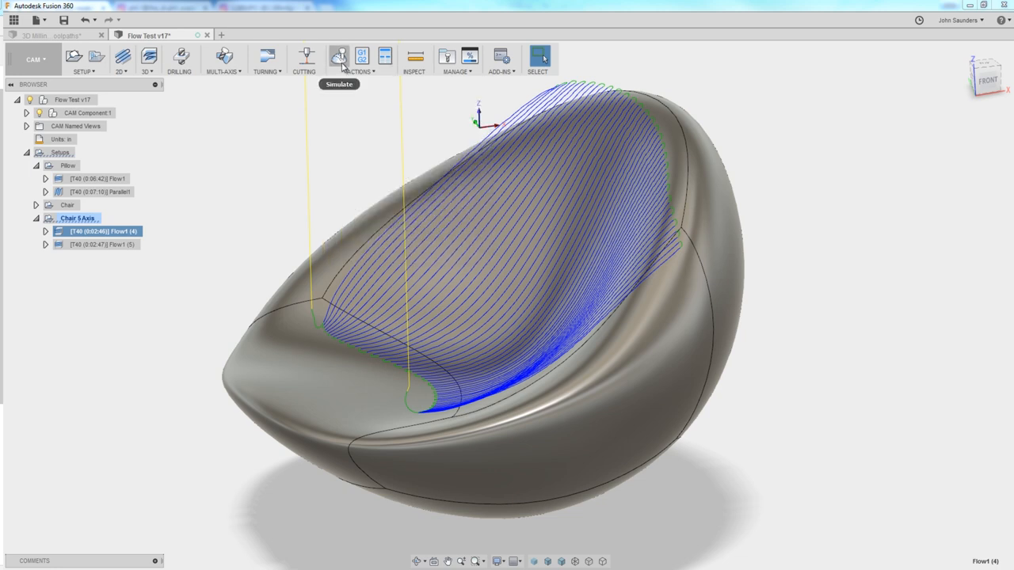
pyautogui.moveTo(339, 57)
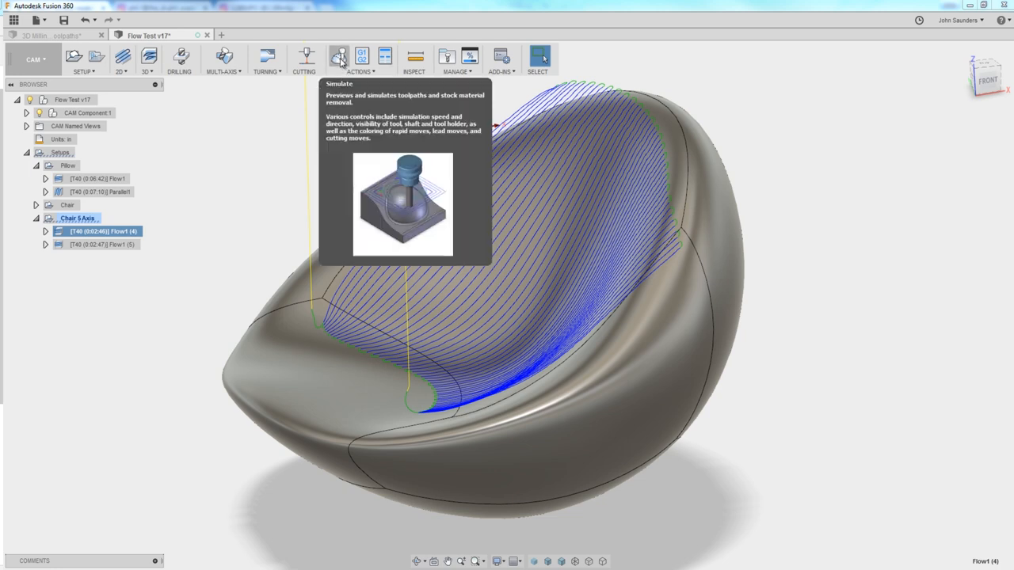
# Step: Launch the simulation of the chair's Flow1 (4) toolpath
pyautogui.click(339, 56)
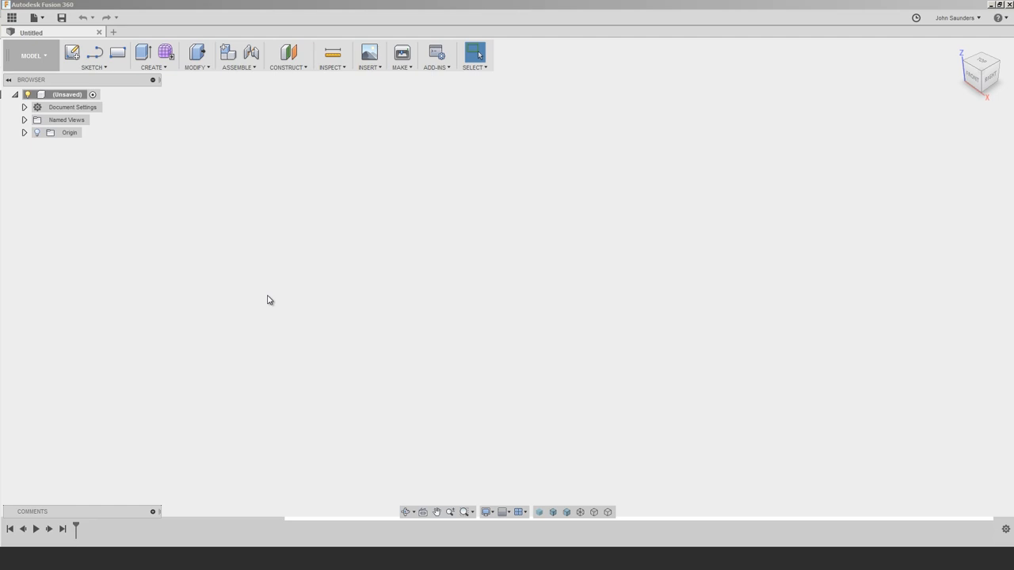
pyautogui.moveTo(247, 270)
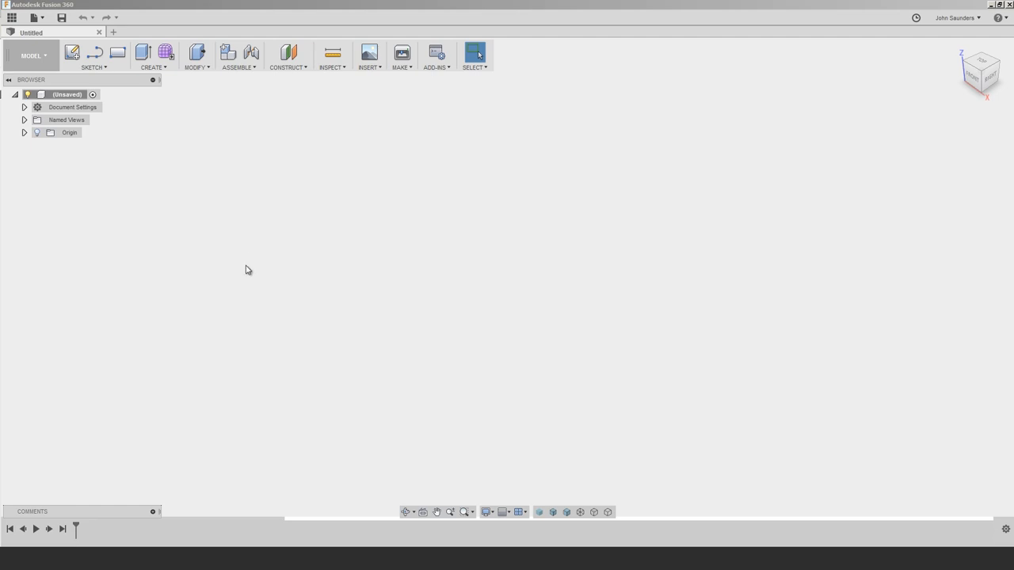
pyautogui.moveTo(195, 226)
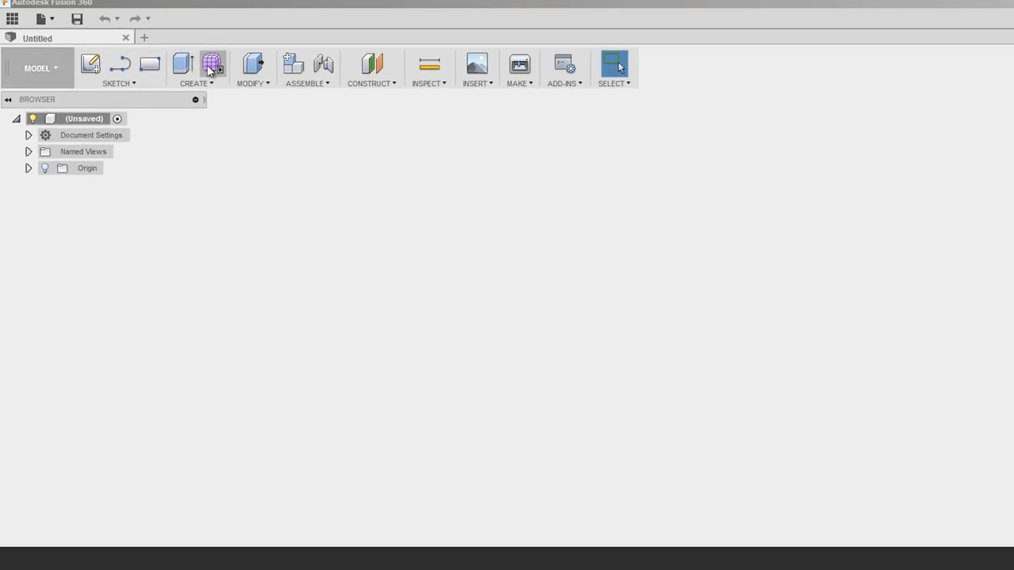
pyautogui.moveTo(211, 64)
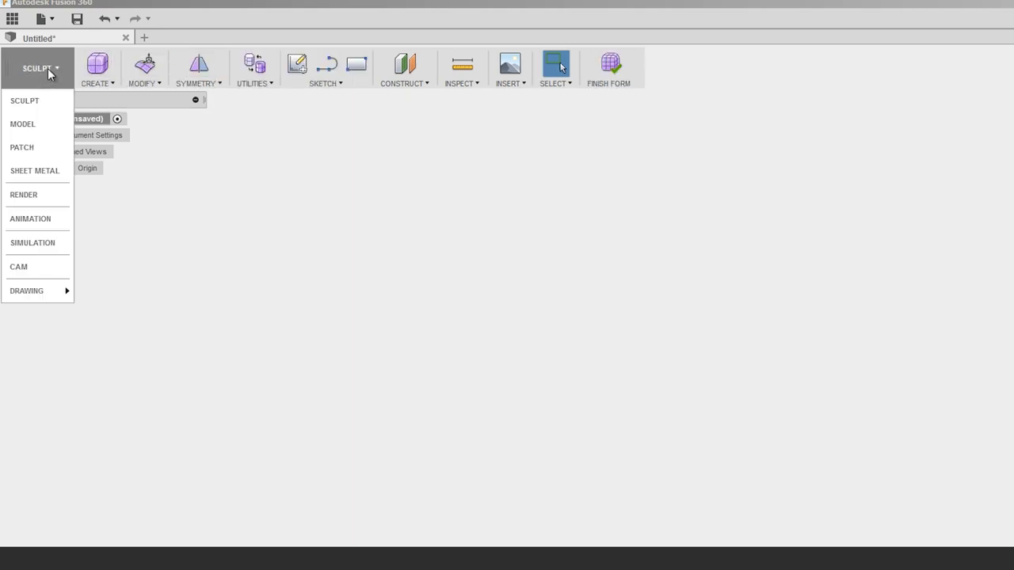
pyautogui.moveTo(26, 100)
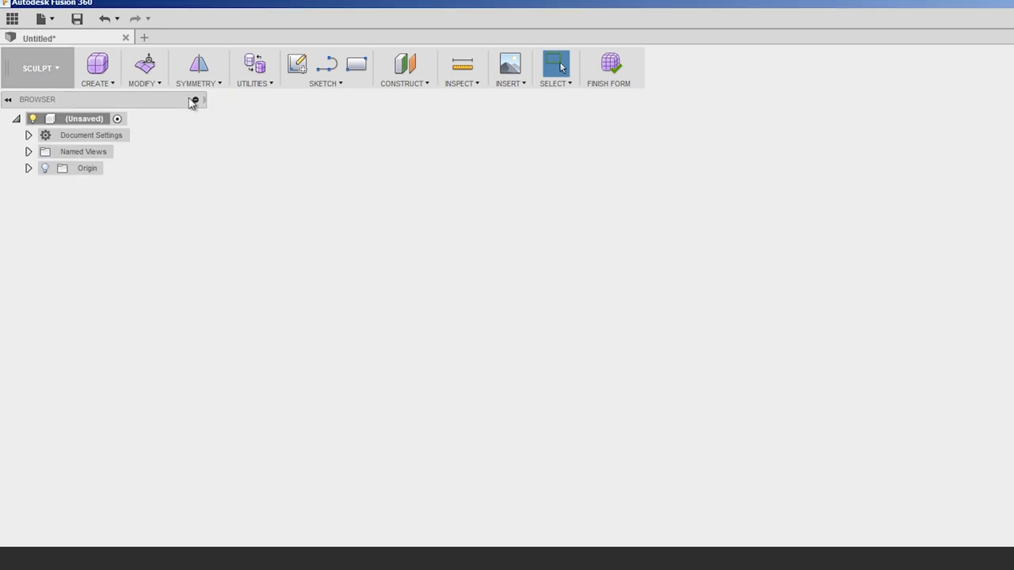
# Step: Open the Create menu listing the T-spline shapes
pyautogui.click(97, 72)
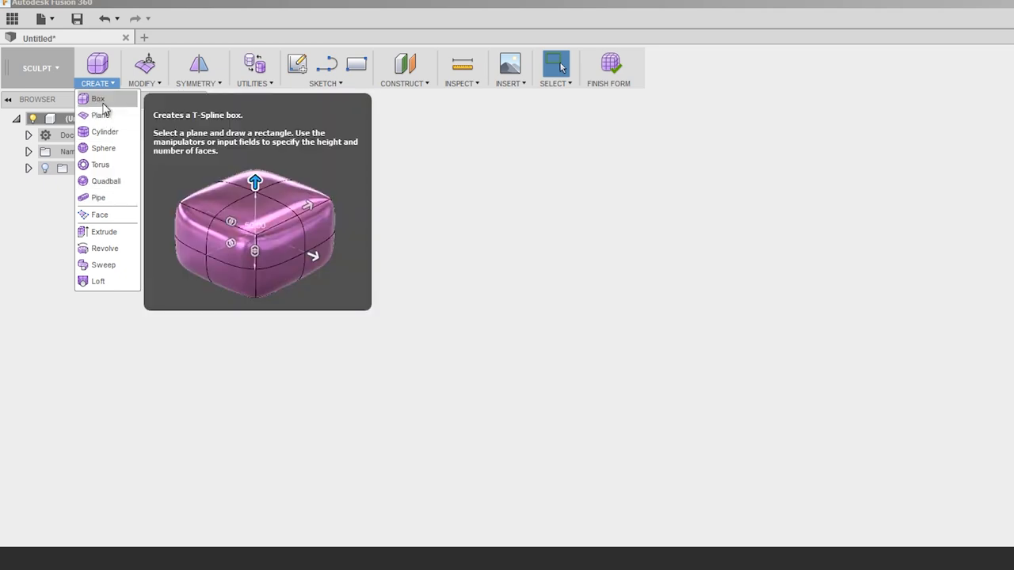
# Step: Create a 2.17 x 1.85 x 0.92 in T-spline box with two faces per direction
pyautogui.click(99, 98)
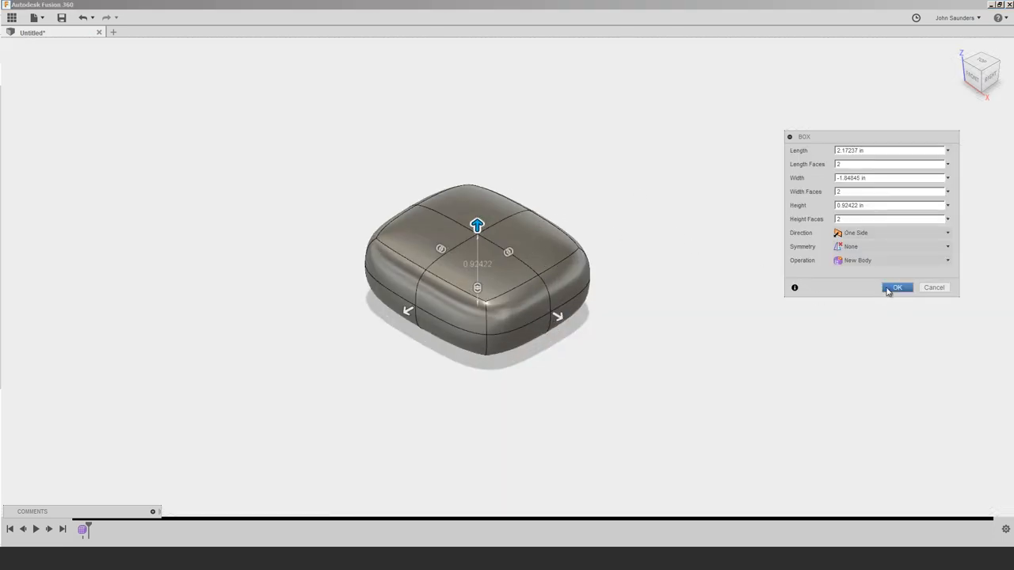
pyautogui.click(896, 288)
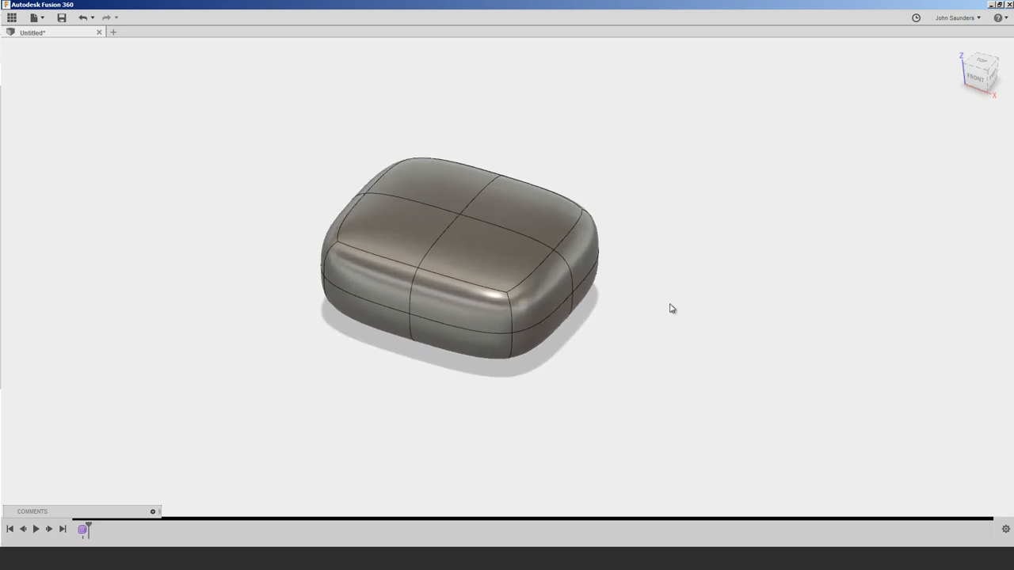
pyautogui.moveTo(703, 296)
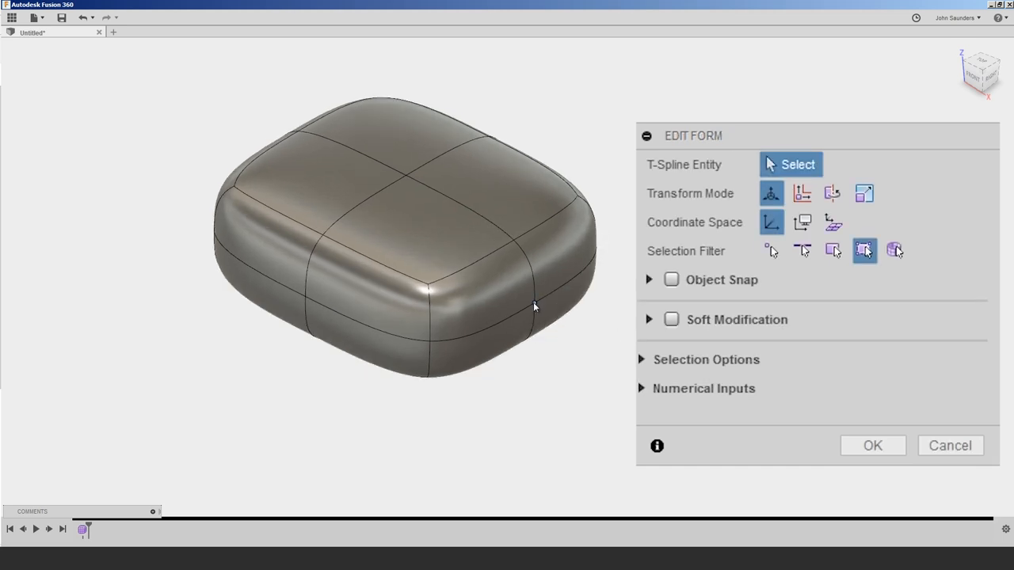
# Step: Select a side vertex, a side edge and the top faces, then drag them into a cushion shape
pyautogui.click(545, 307)
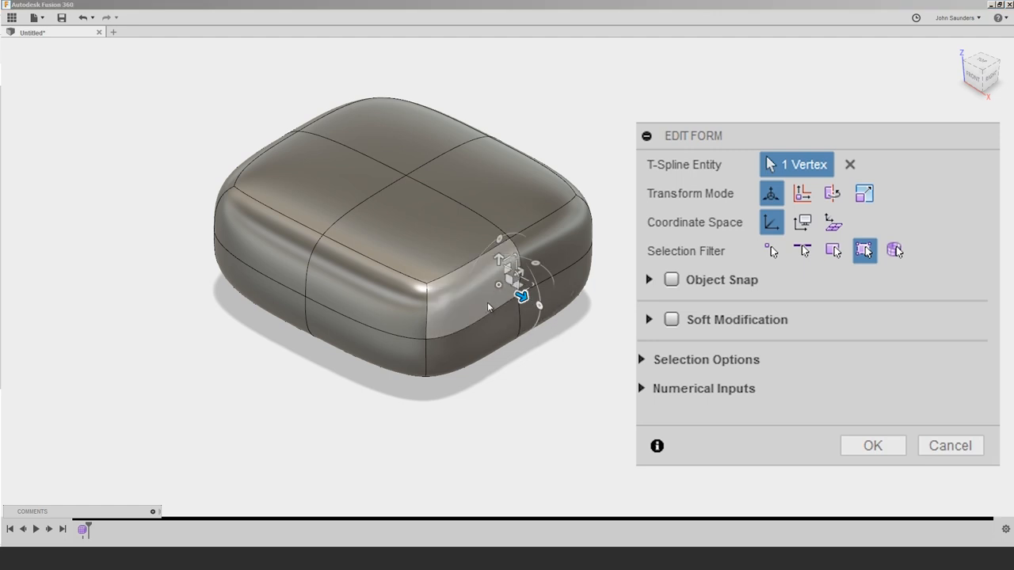
pyautogui.click(463, 307)
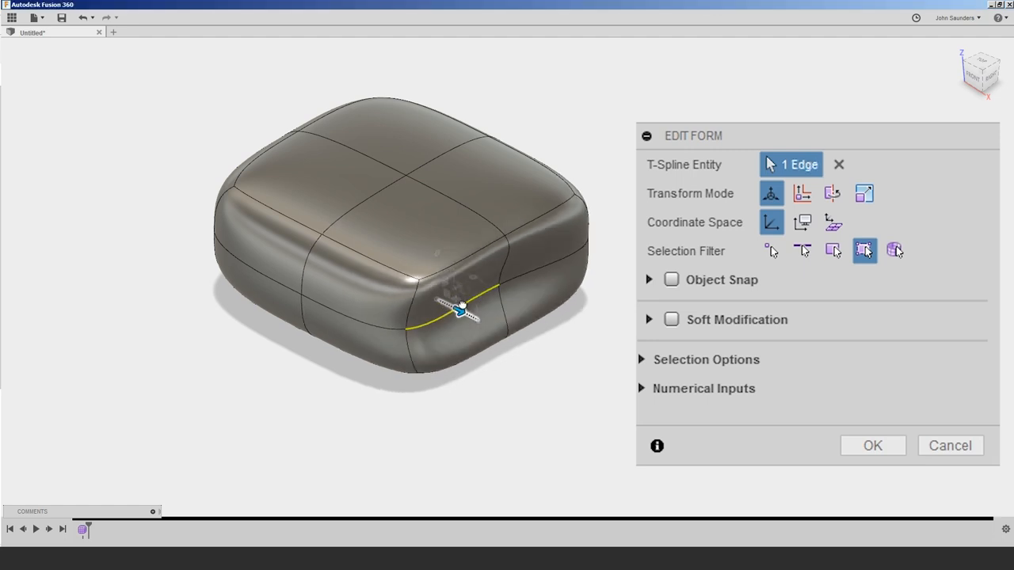
pyautogui.click(491, 158)
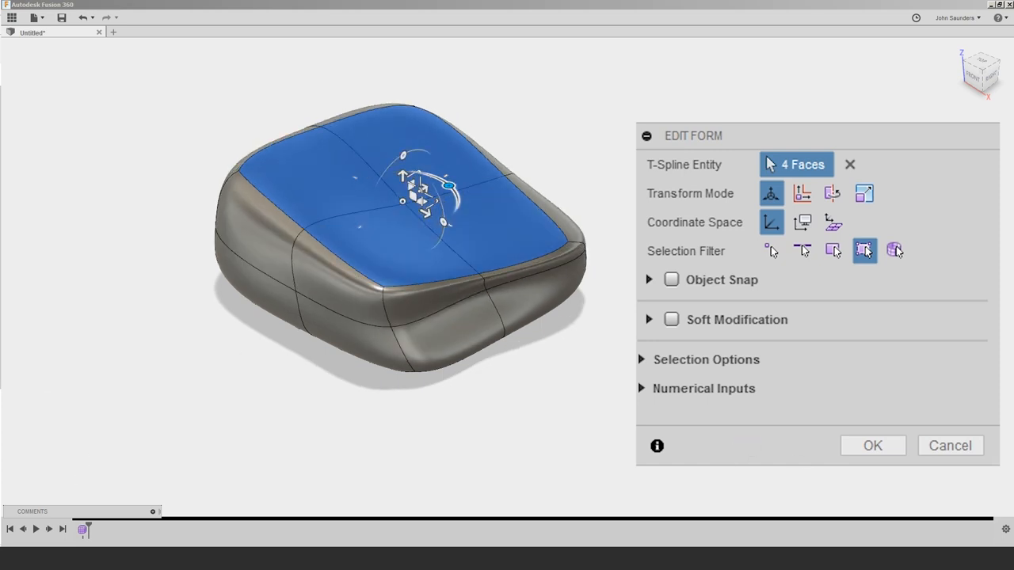
pyautogui.click(872, 445)
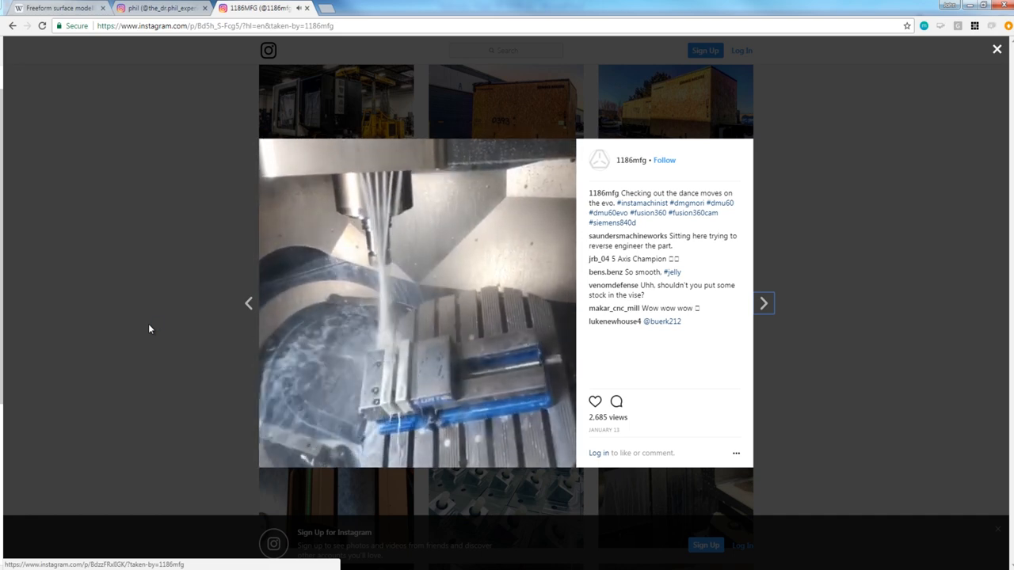
# Step: Leave the 5-axis machining Instagram post for the NYC CNC homepage
pyautogui.click(996, 49)
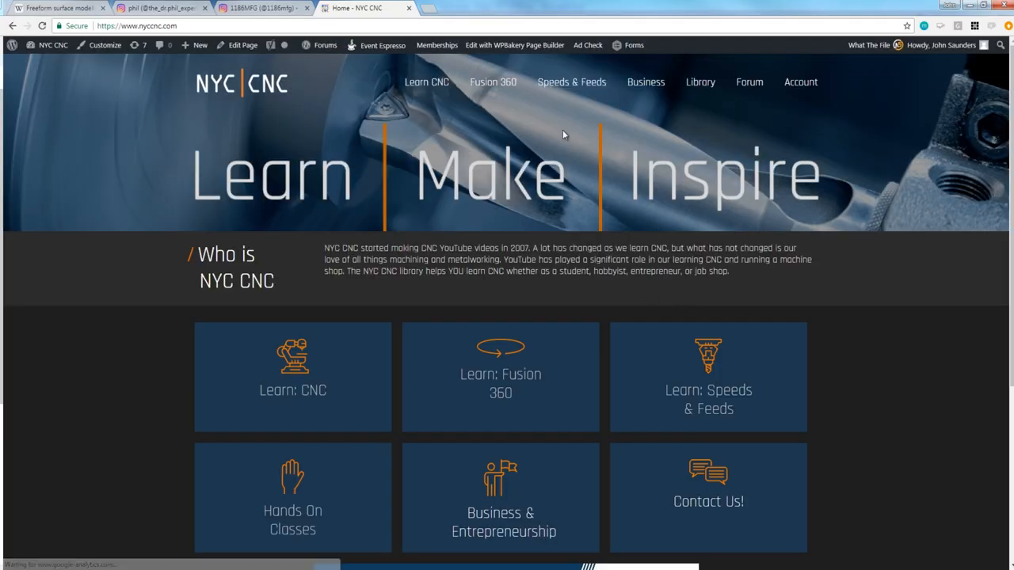
pyautogui.moveTo(492, 82)
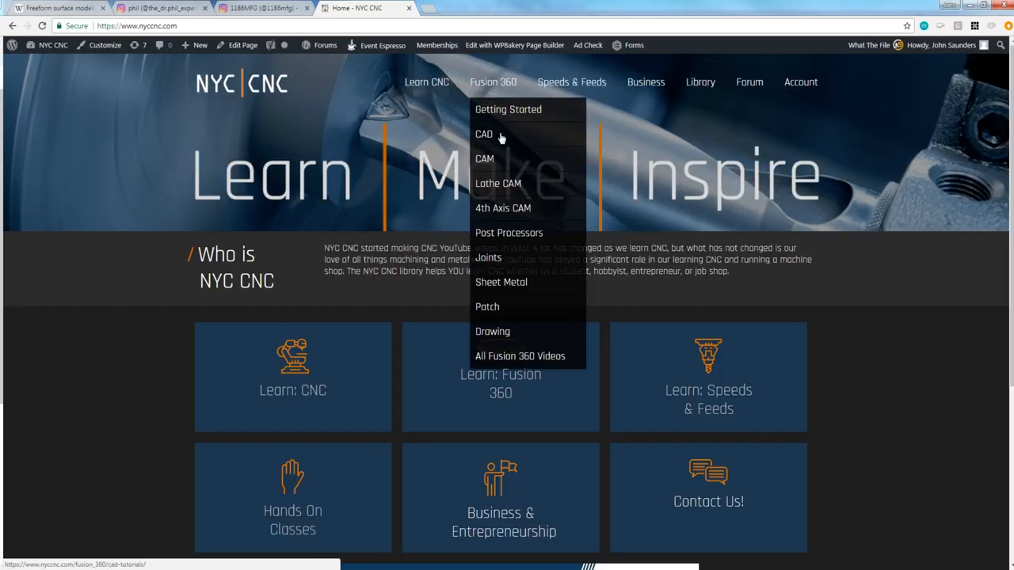